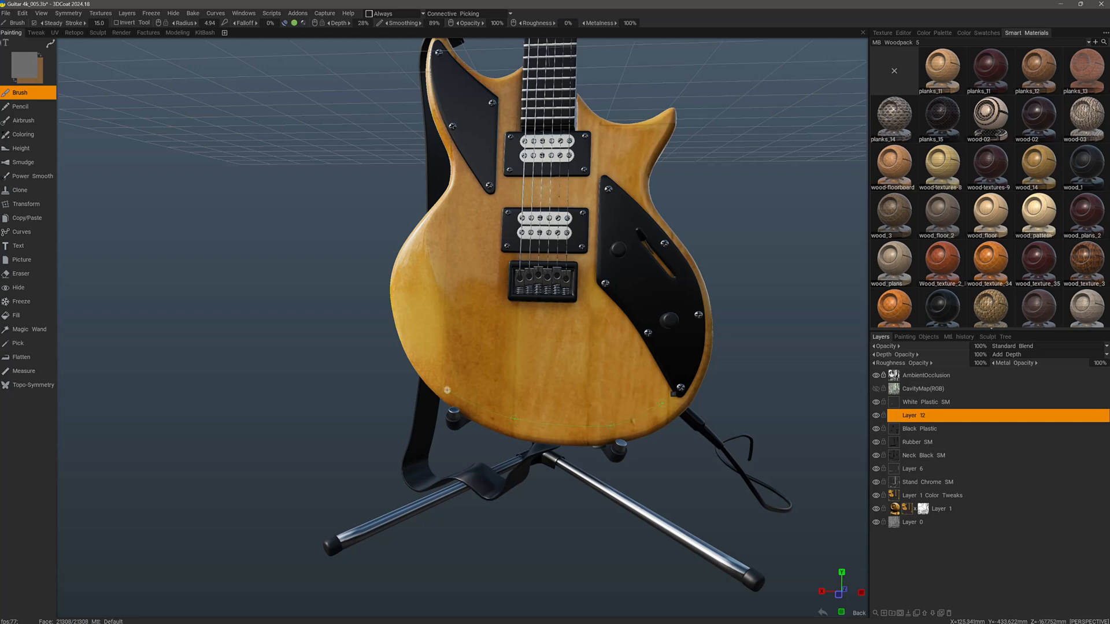
{"action": "mouse_move", "coordinate": [418, 347]}
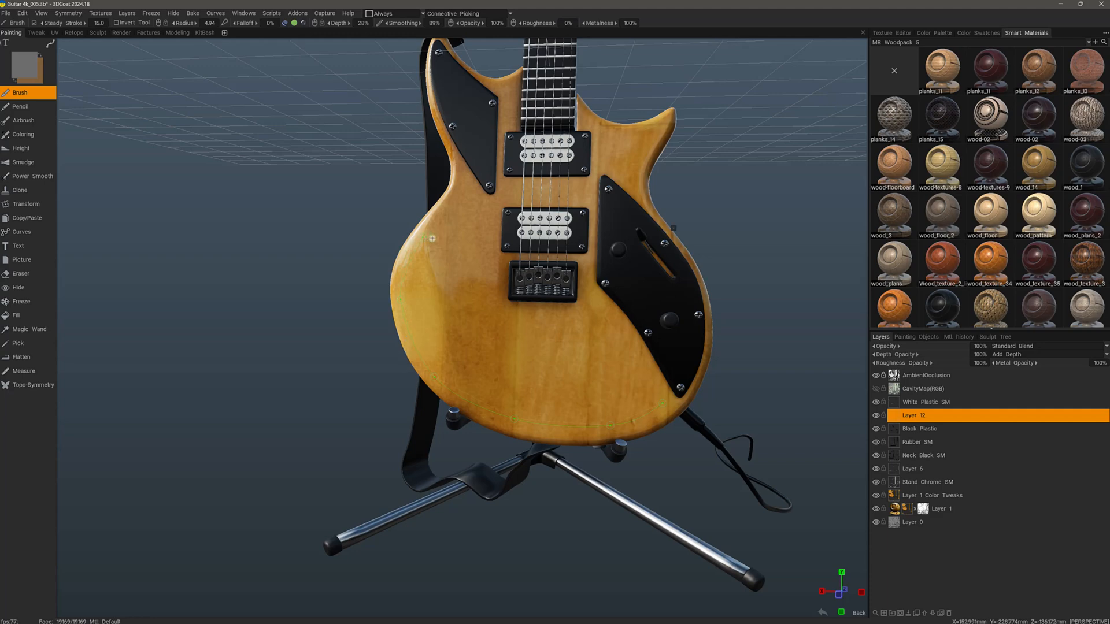
{"action": "mouse_move", "coordinate": [430, 236]}
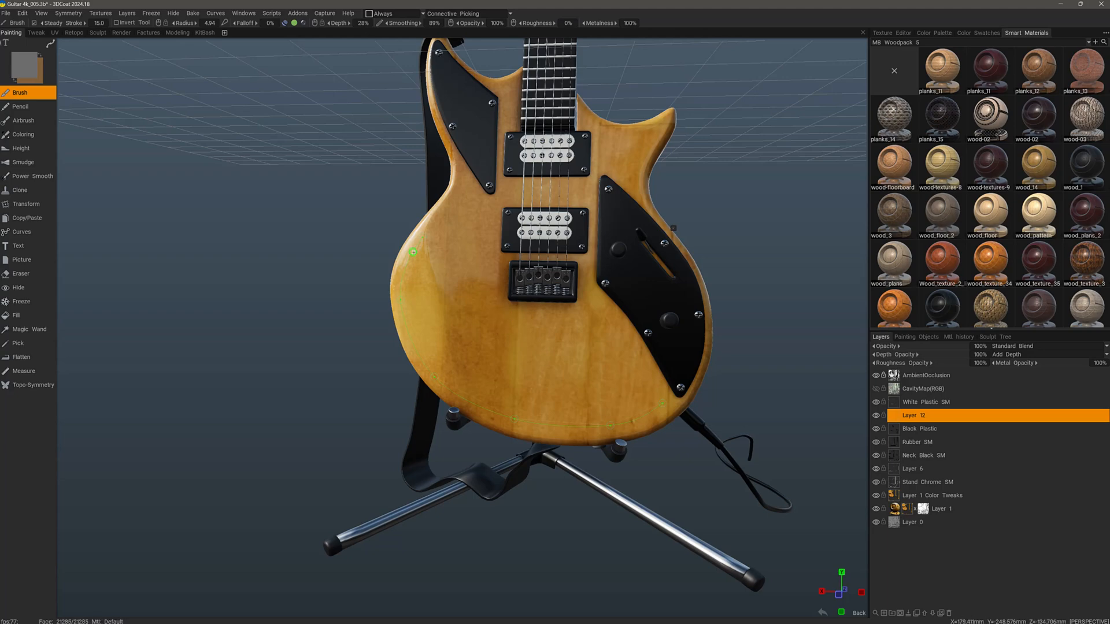
{"action": "mouse_move", "coordinate": [400, 301]}
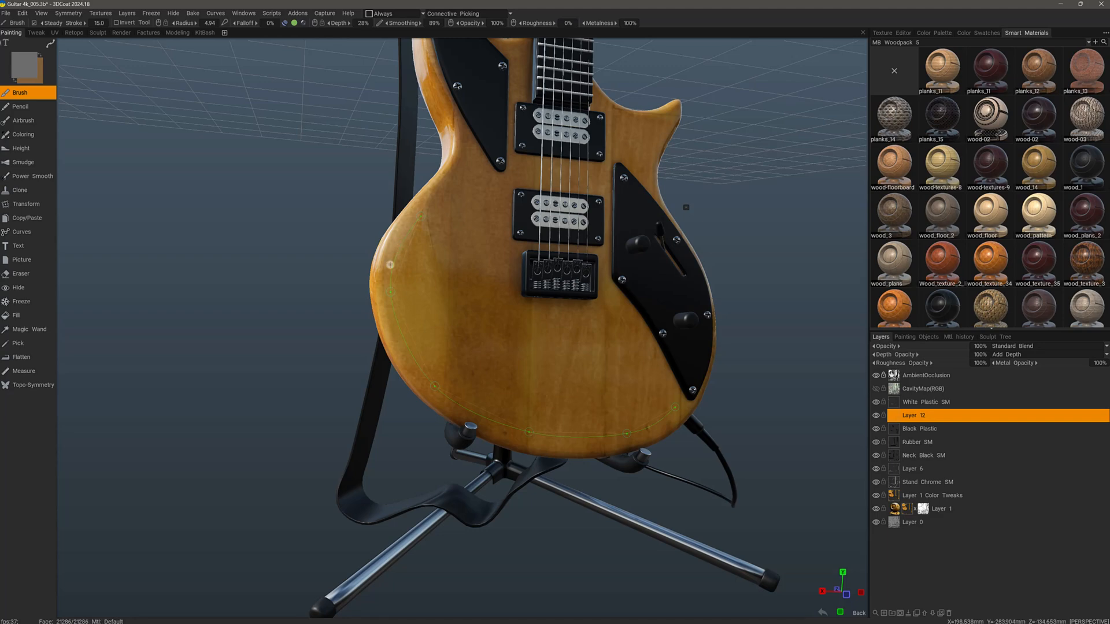
{"action": "mouse_move", "coordinate": [443, 393]}
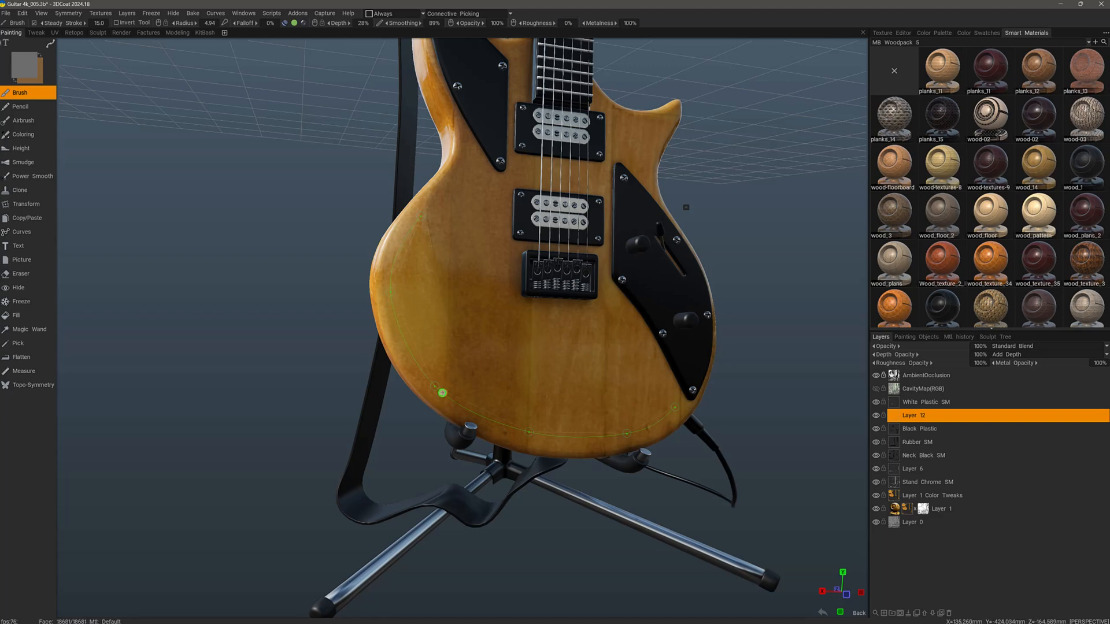
{"action": "mouse_move", "coordinate": [390, 293]}
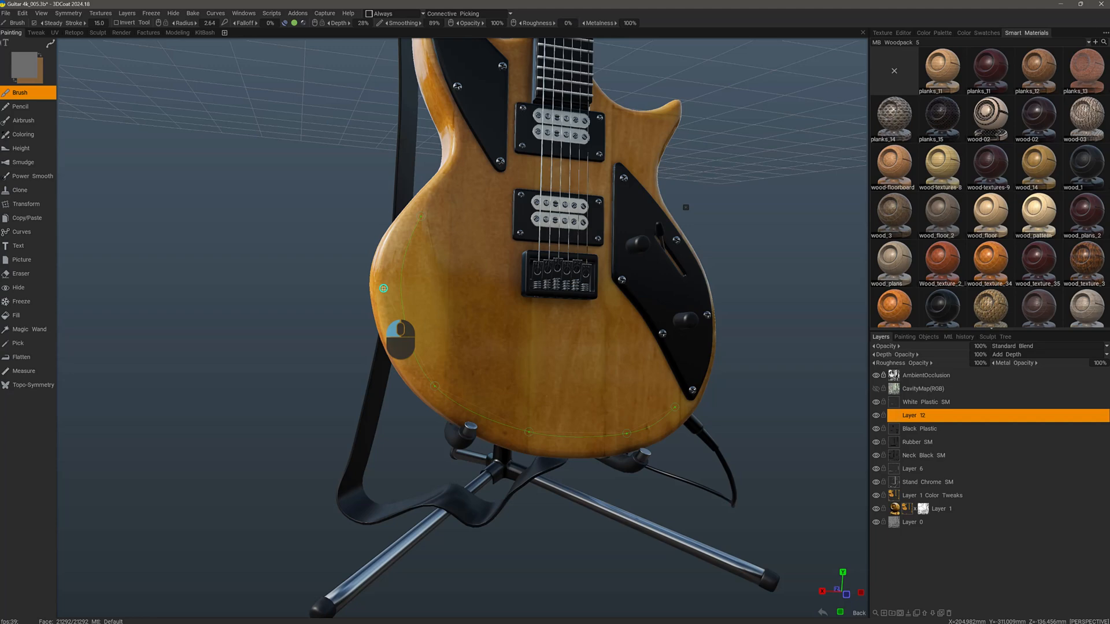
Flip the spline vertically, apply the brush radius to all its points and enter a new Scale
{"action": "right_click", "coordinate": [400, 336]}
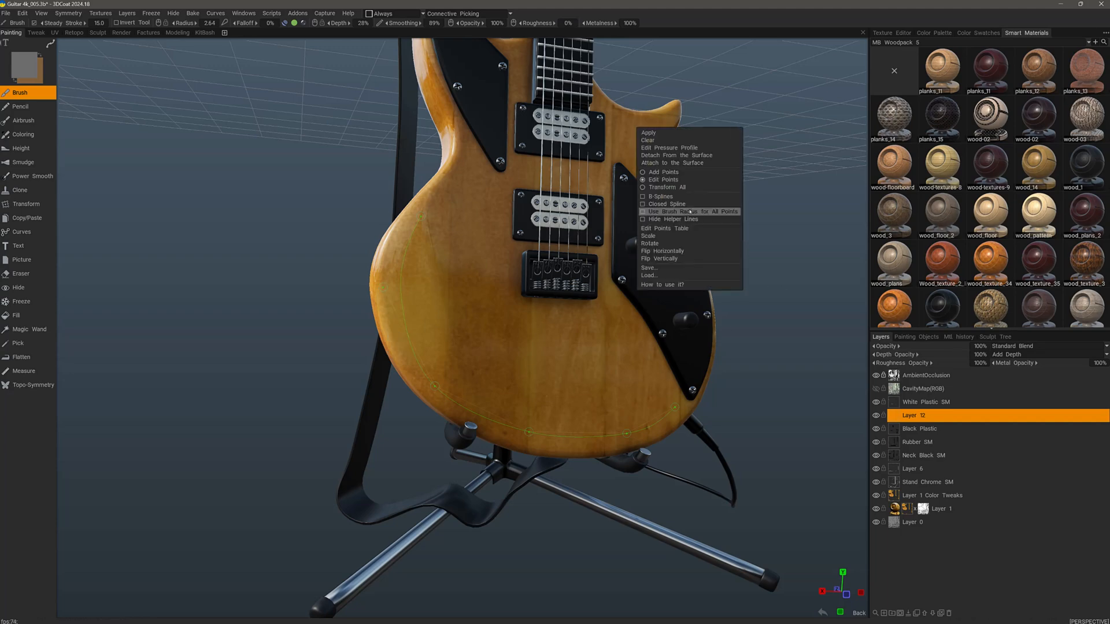
{"action": "mouse_move", "coordinate": [679, 155]}
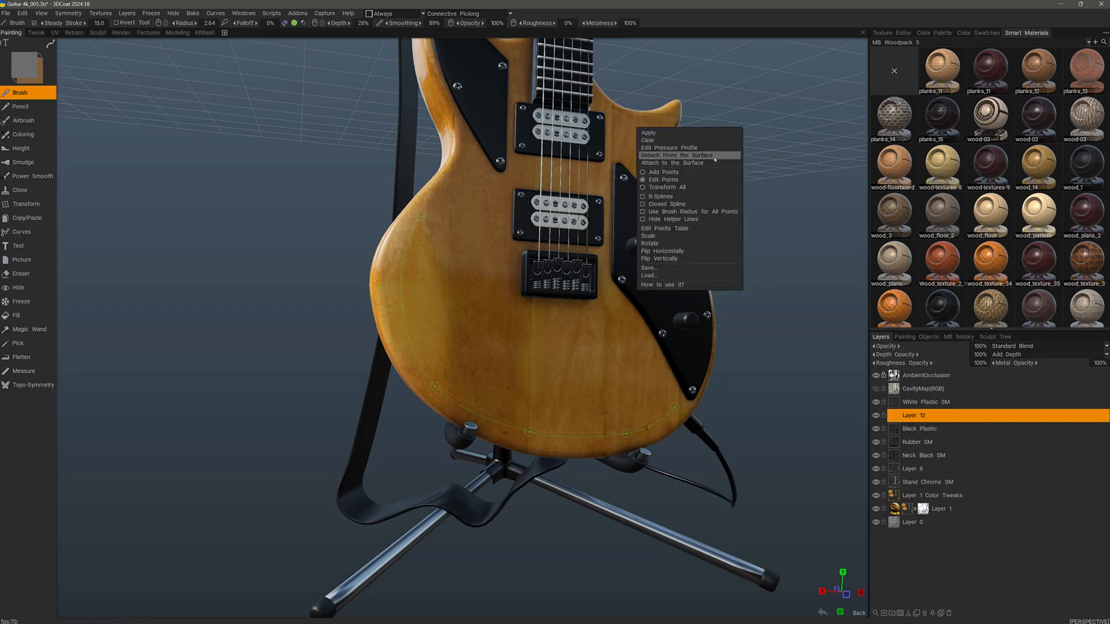
{"action": "mouse_move", "coordinate": [680, 258]}
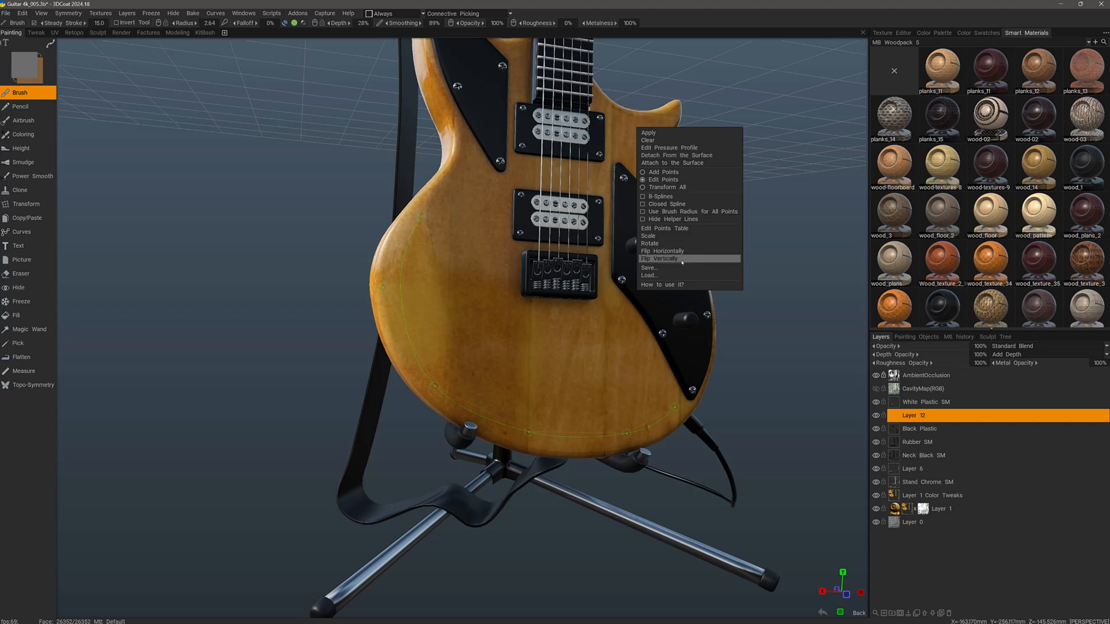
{"action": "left_click", "coordinate": [649, 235]}
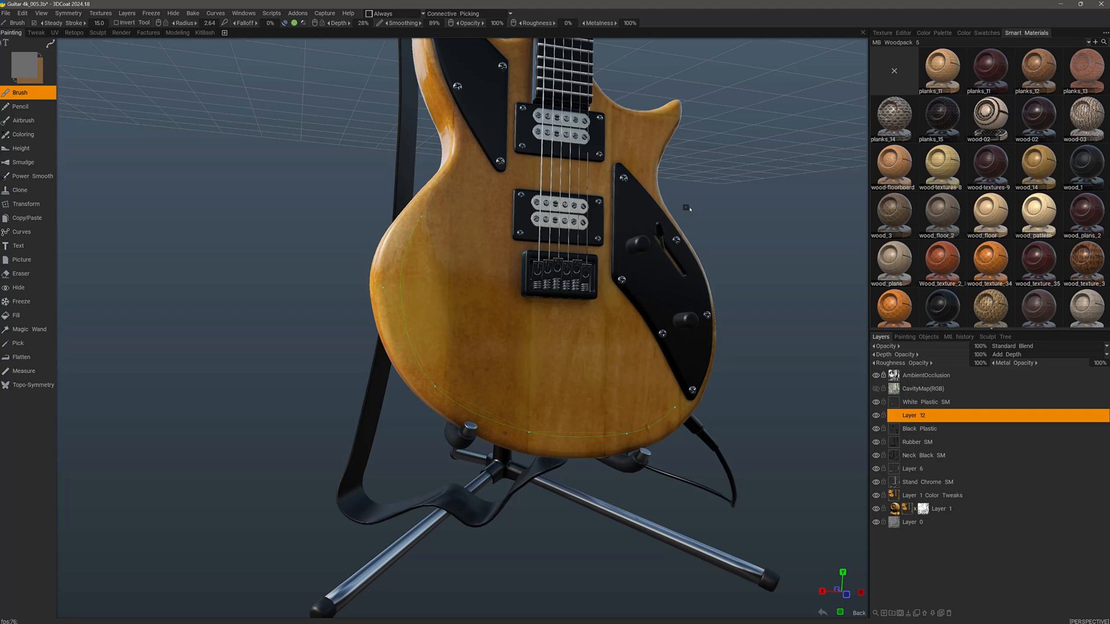
{"action": "right_click", "coordinate": [686, 208]}
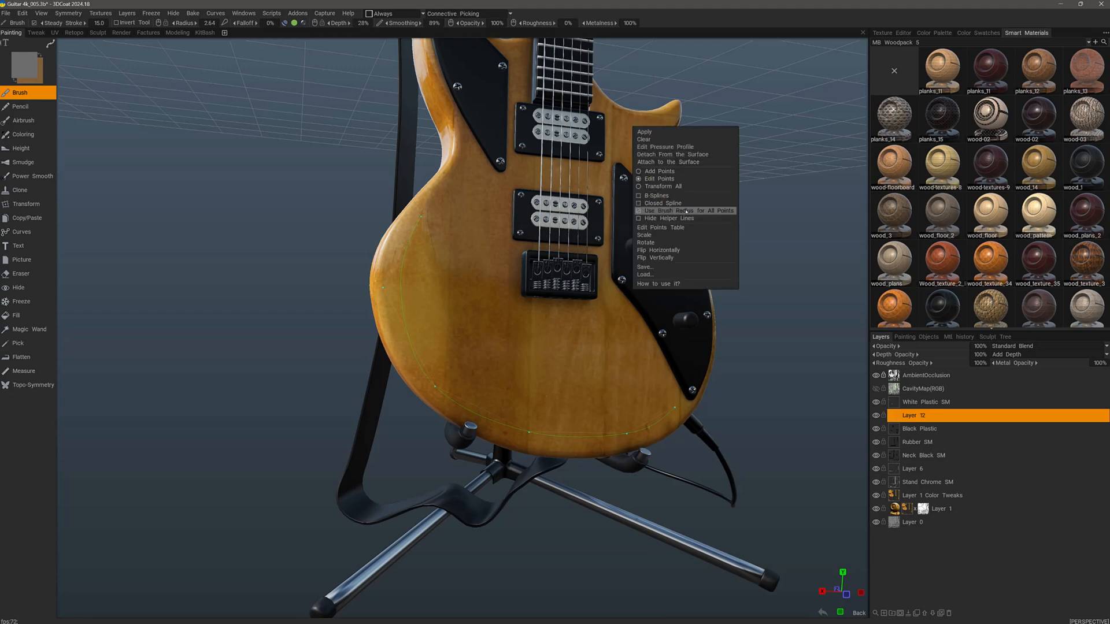
{"action": "left_click", "coordinate": [644, 235]}
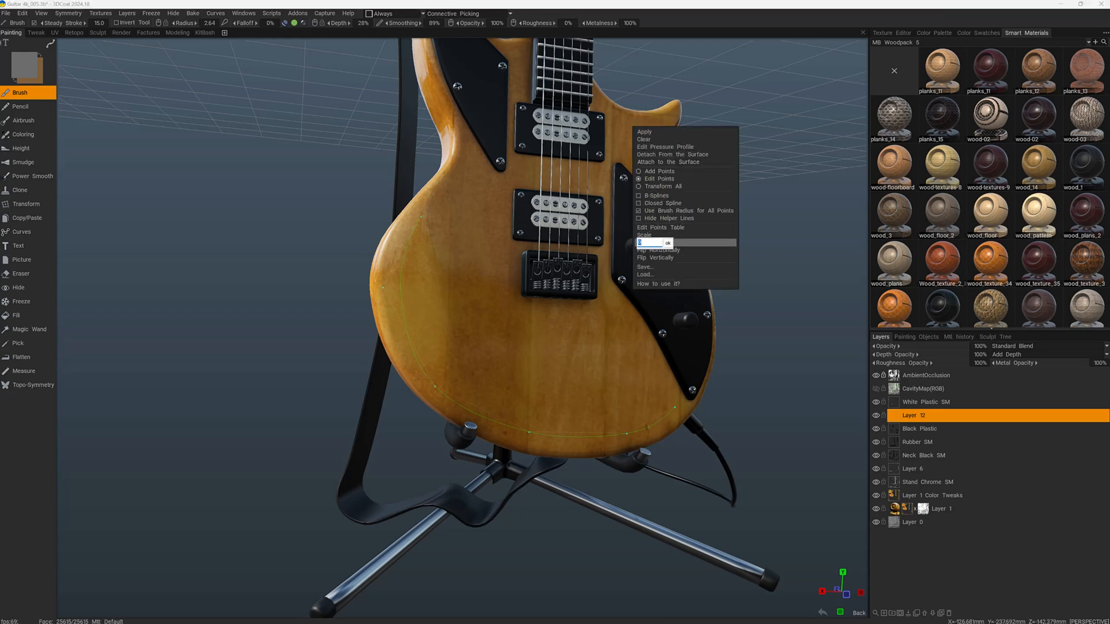
{"action": "left_click", "coordinate": [662, 185]}
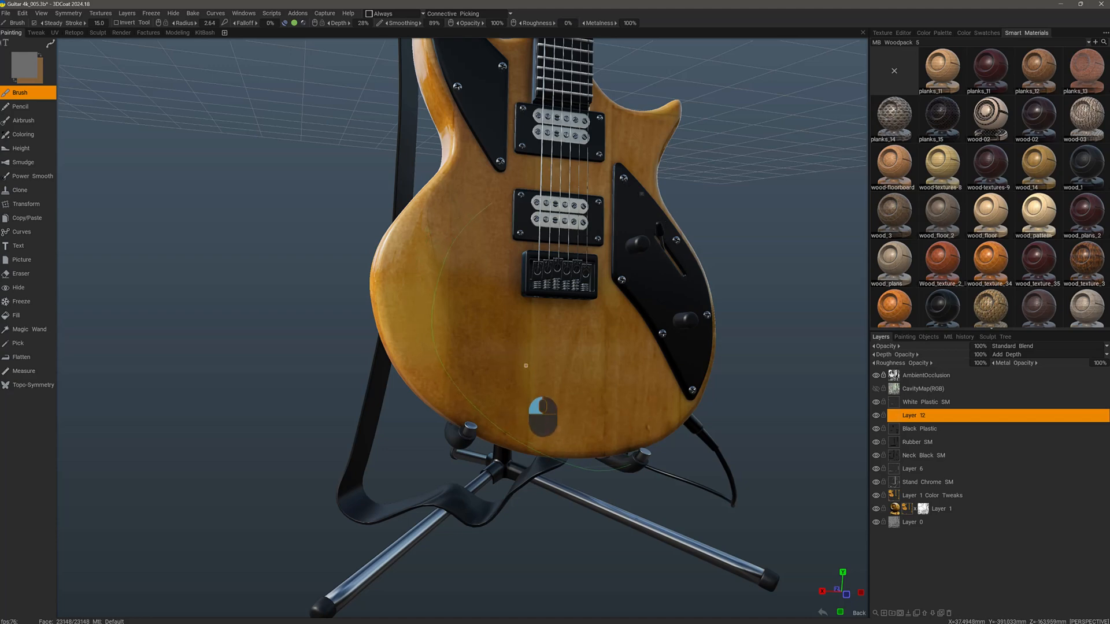
{"action": "mouse_move", "coordinate": [511, 361]}
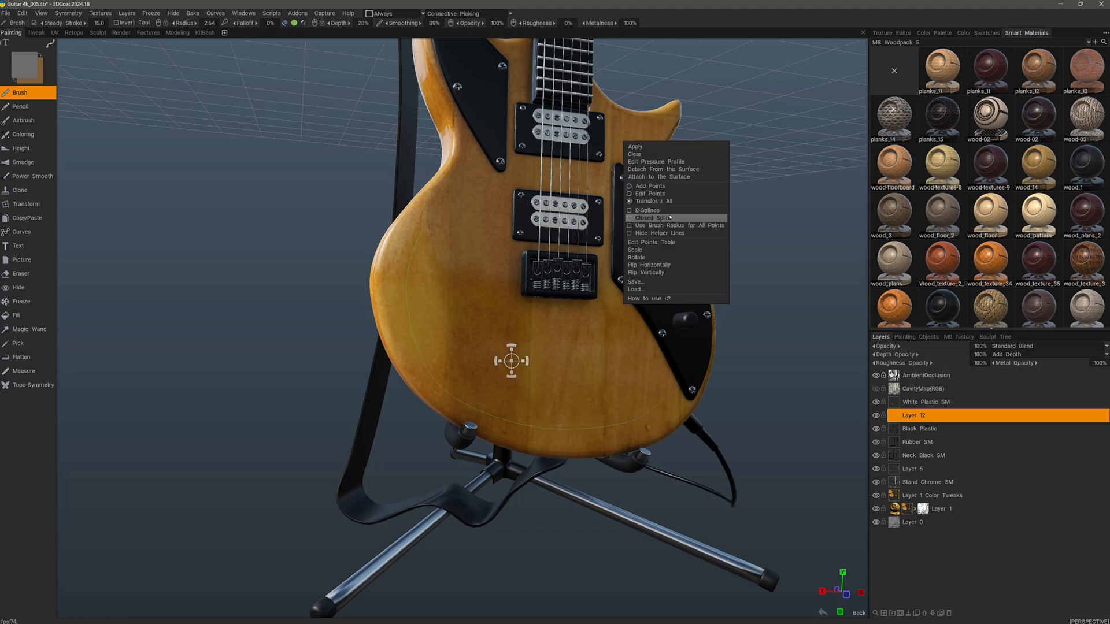
{"action": "mouse_move", "coordinate": [664, 176]}
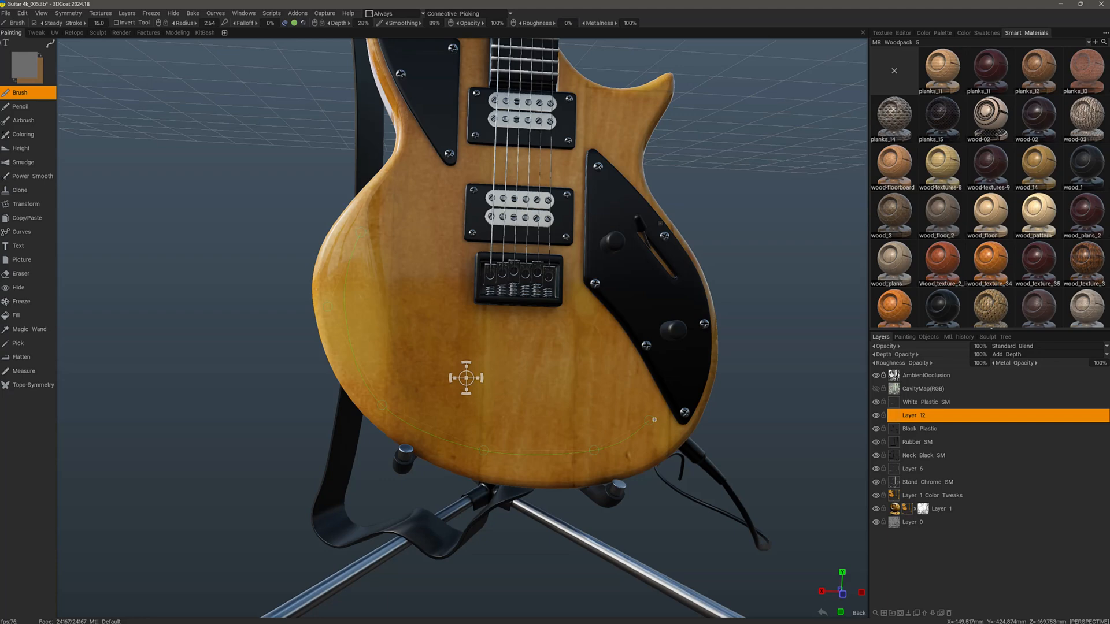
{"action": "mouse_move", "coordinate": [443, 428]}
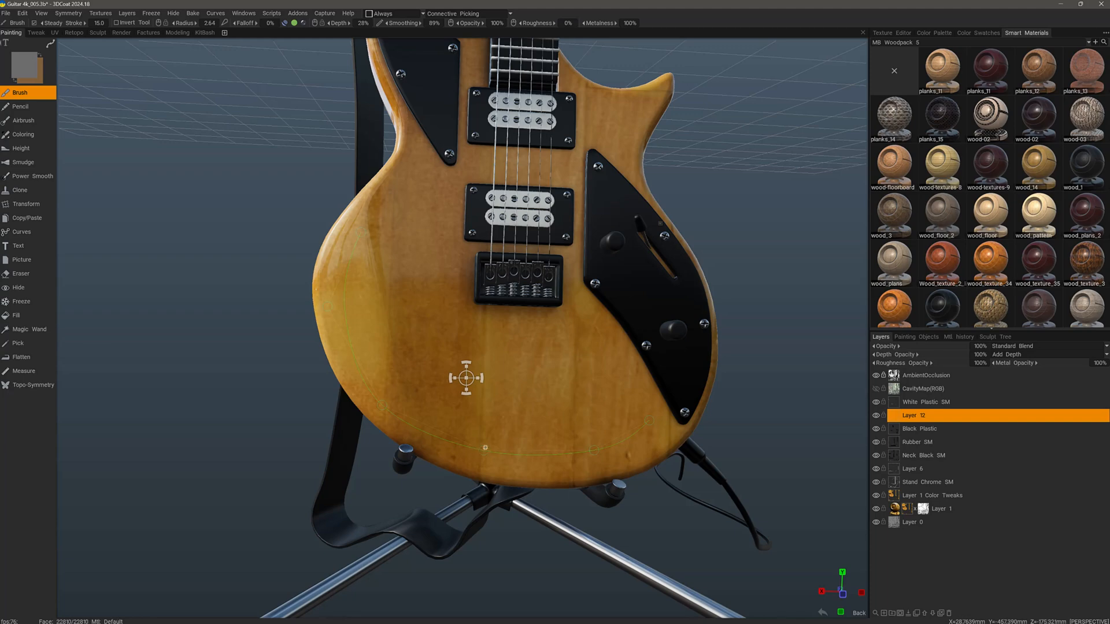
{"action": "mouse_move", "coordinate": [607, 448]}
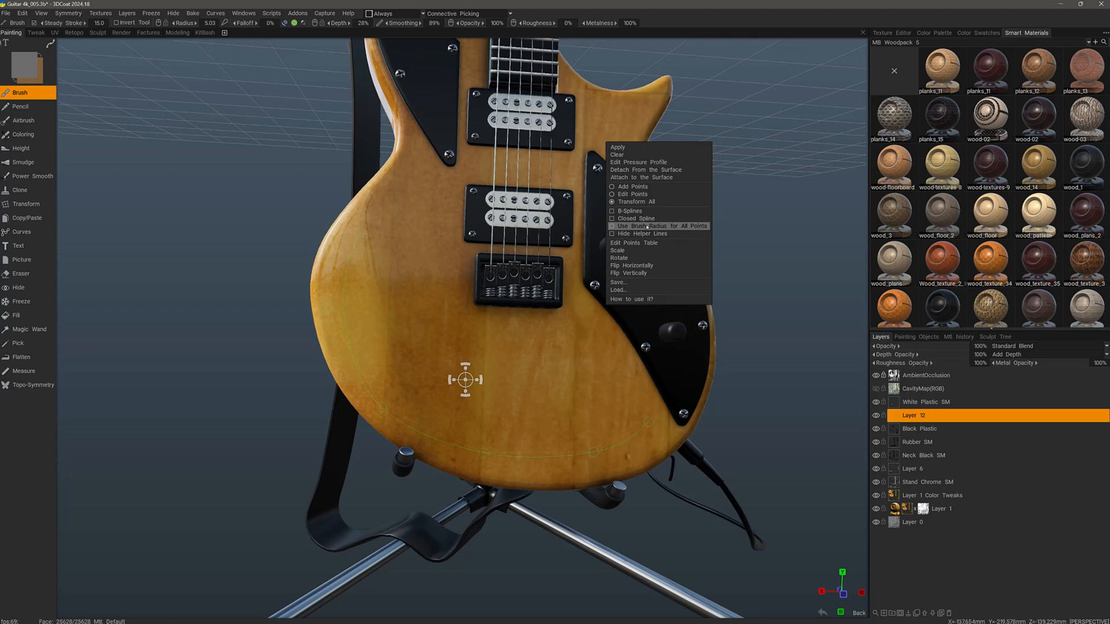
{"action": "mouse_move", "coordinate": [638, 233]}
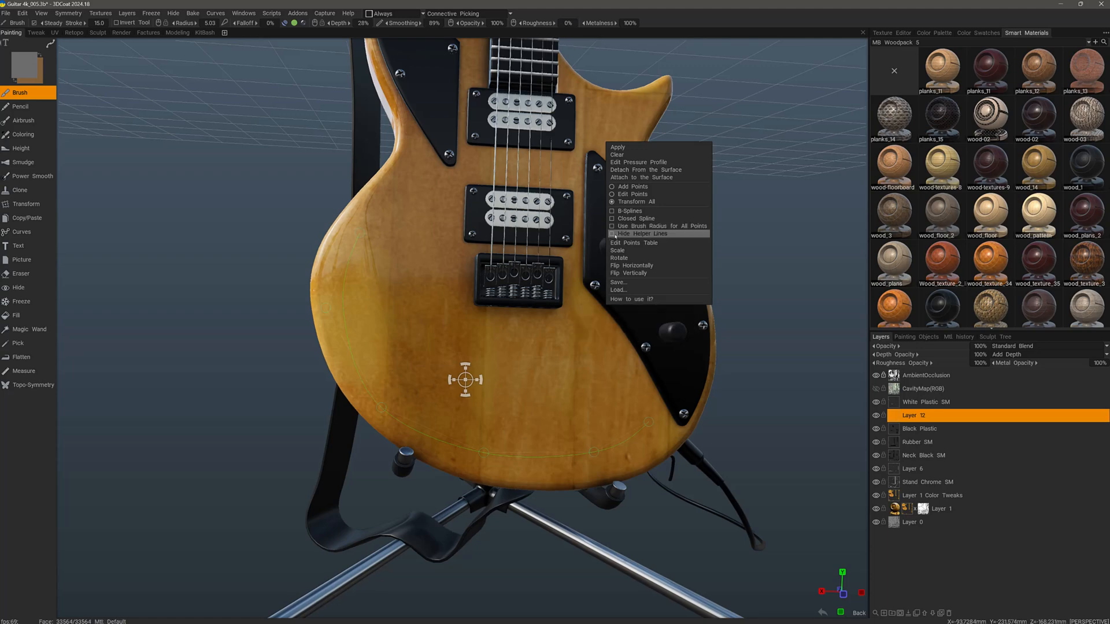
Hide the spline's helper lines from its right-click options
{"action": "left_click", "coordinate": [638, 234]}
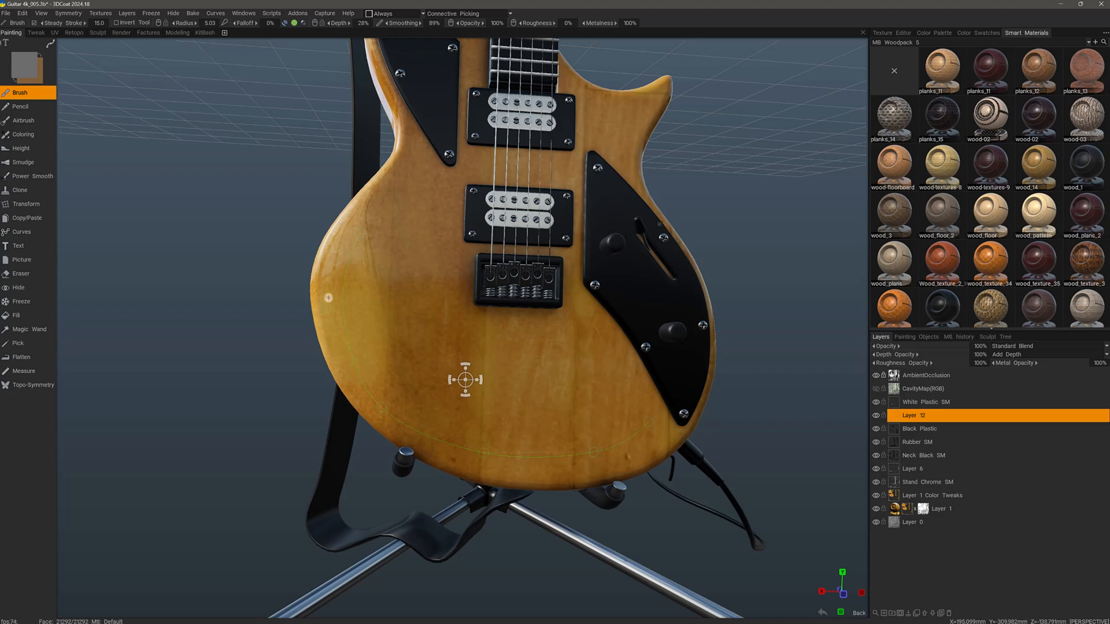
{"action": "mouse_move", "coordinate": [575, 285]}
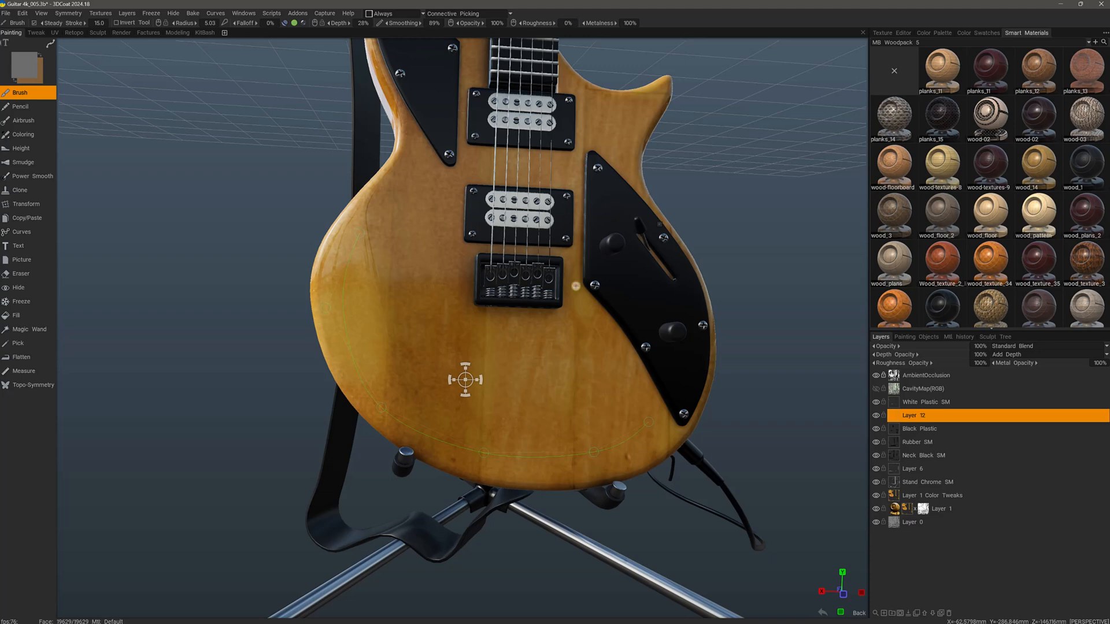
Toggle Closed Spline, reapply the brush radius to every point and shape the pressure falloff for a tapered groove
{"action": "right_click", "coordinate": [607, 287]}
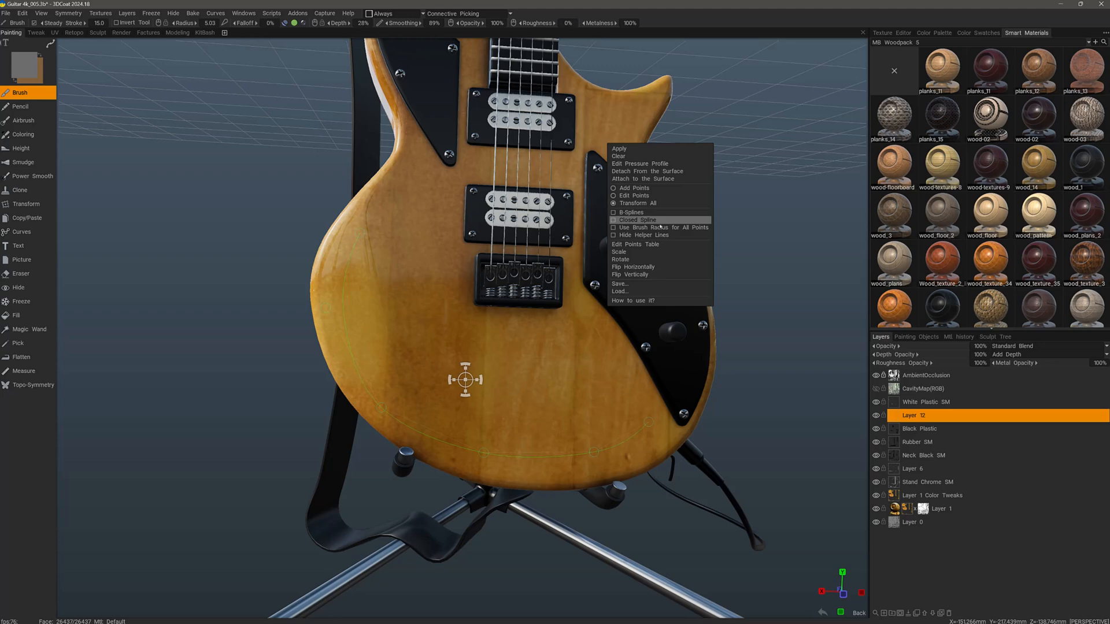
{"action": "left_click", "coordinate": [635, 244]}
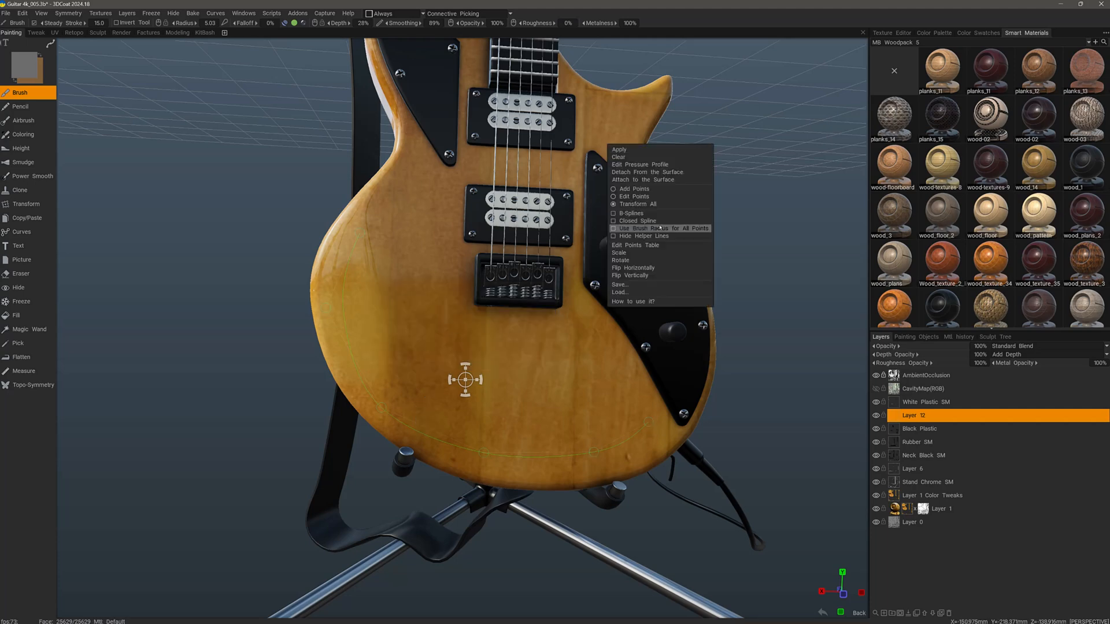
{"action": "left_click", "coordinate": [639, 164]}
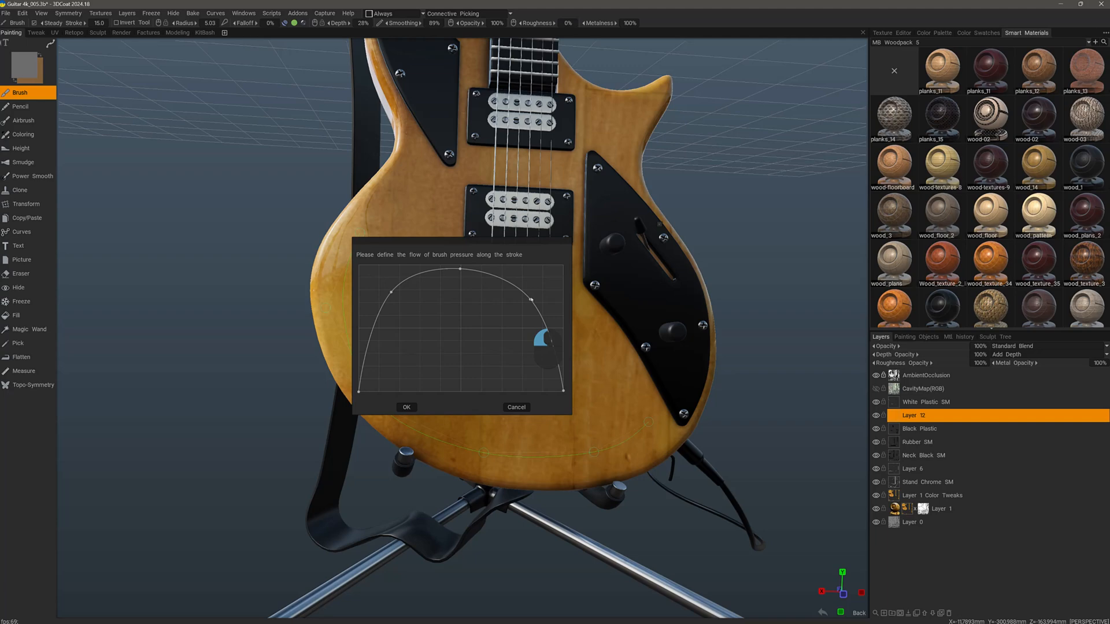
{"action": "left_click", "coordinate": [405, 407]}
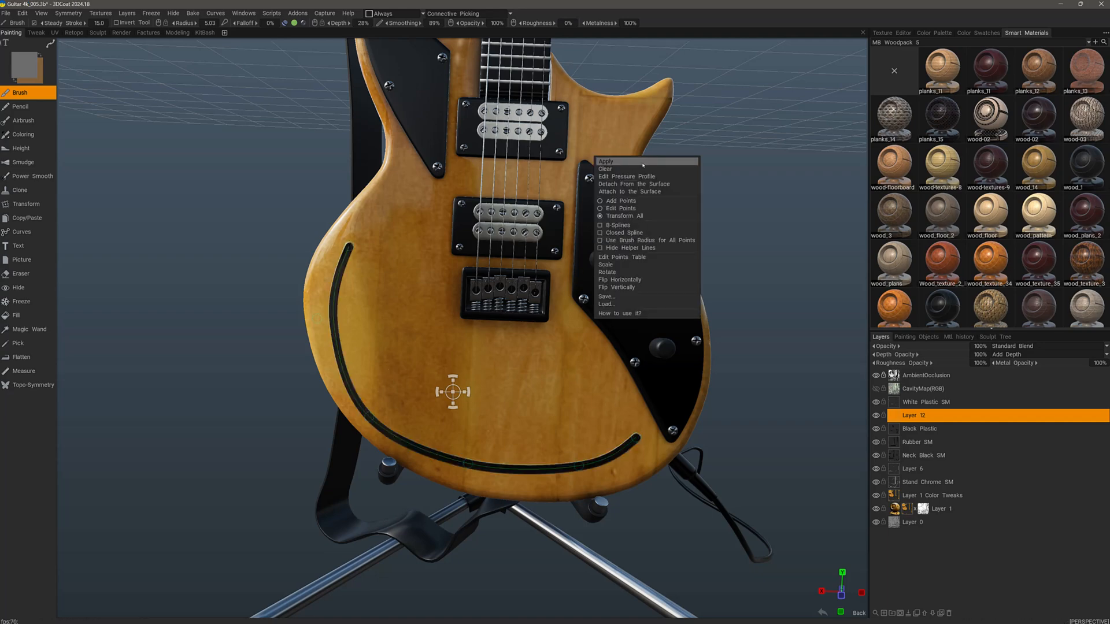
{"action": "mouse_move", "coordinate": [606, 169]}
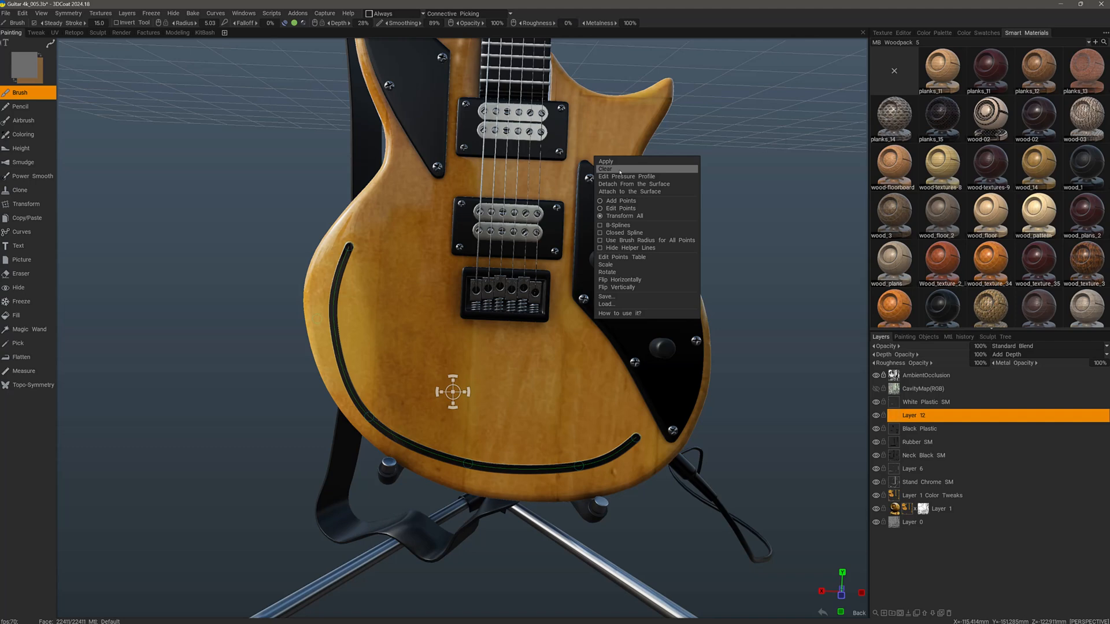
{"action": "mouse_move", "coordinate": [633, 191]}
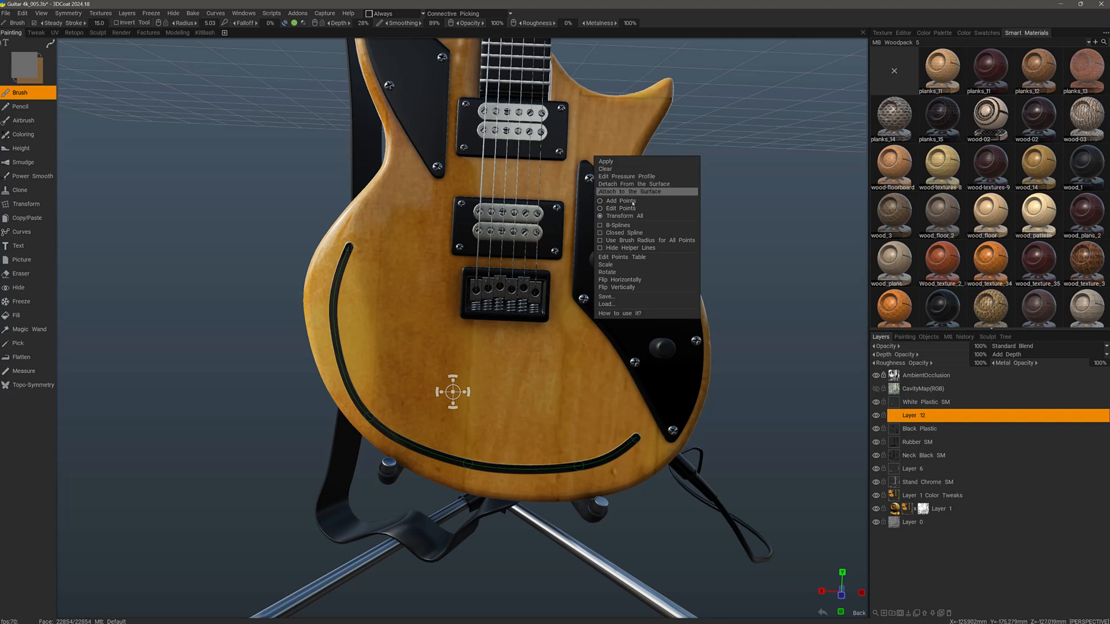
{"action": "mouse_move", "coordinate": [617, 226]}
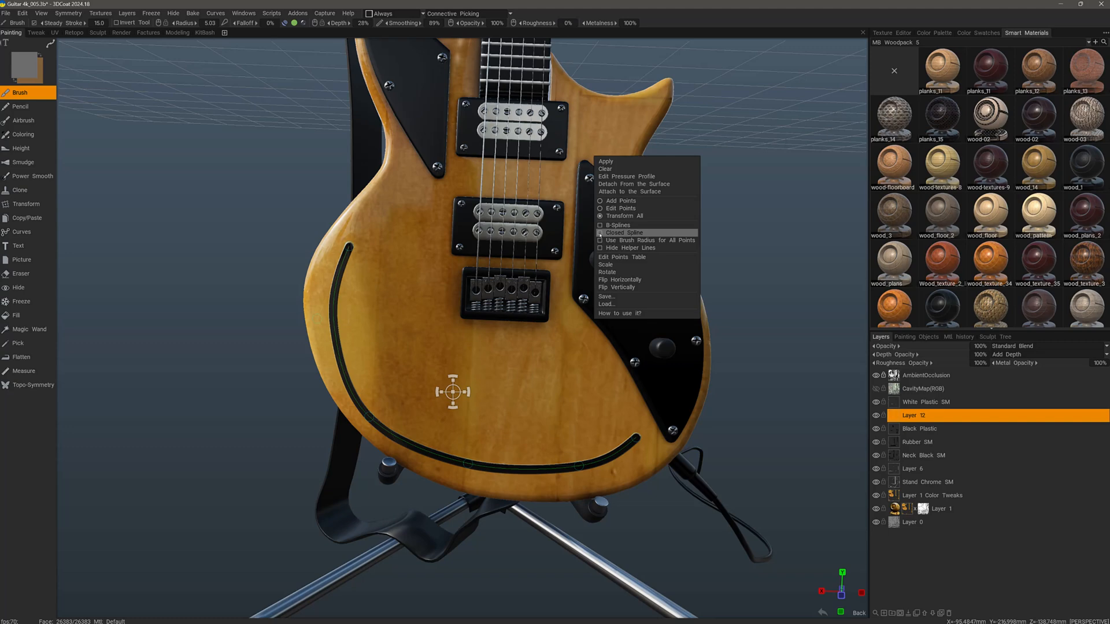
{"action": "mouse_move", "coordinate": [645, 241]}
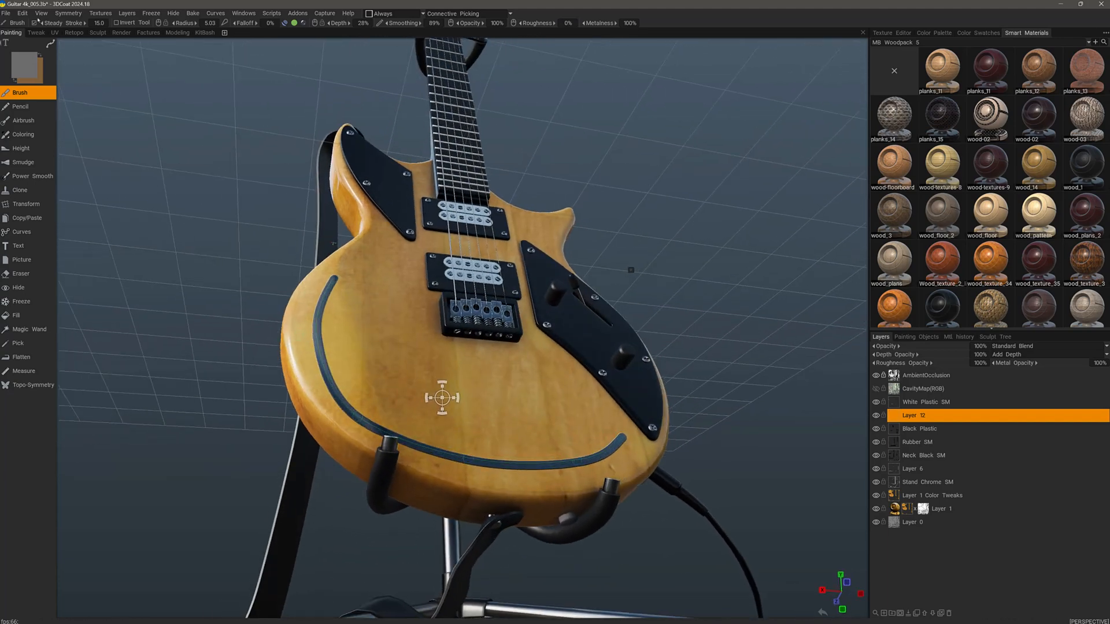
Open the top-left menu to begin setting up the spline draw mode
{"action": "left_click", "coordinate": [42, 13]}
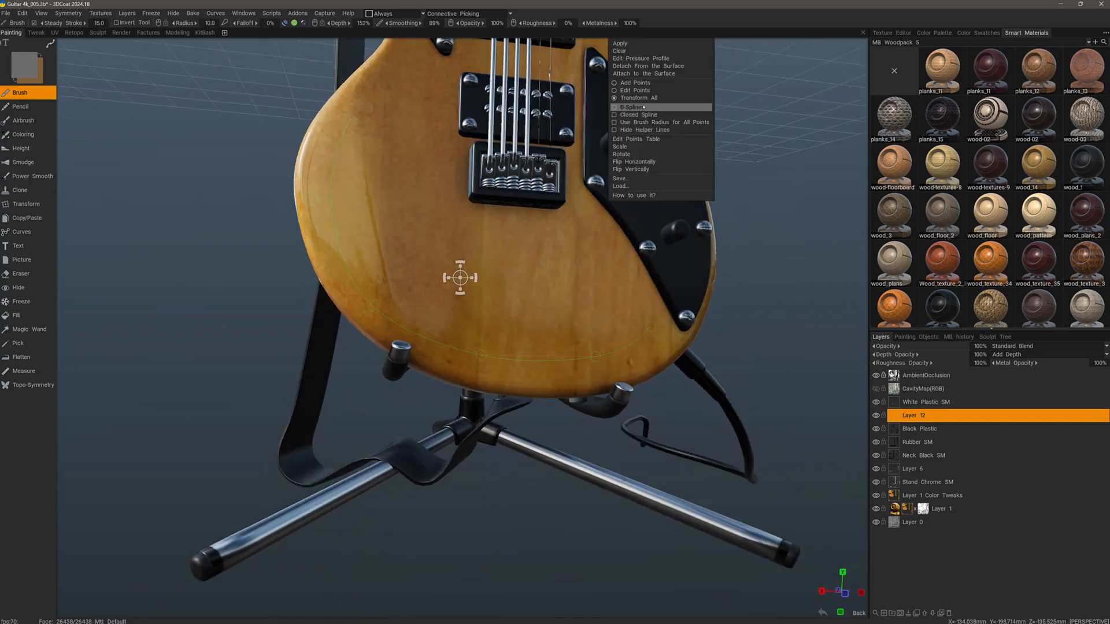
{"action": "mouse_move", "coordinate": [634, 91]}
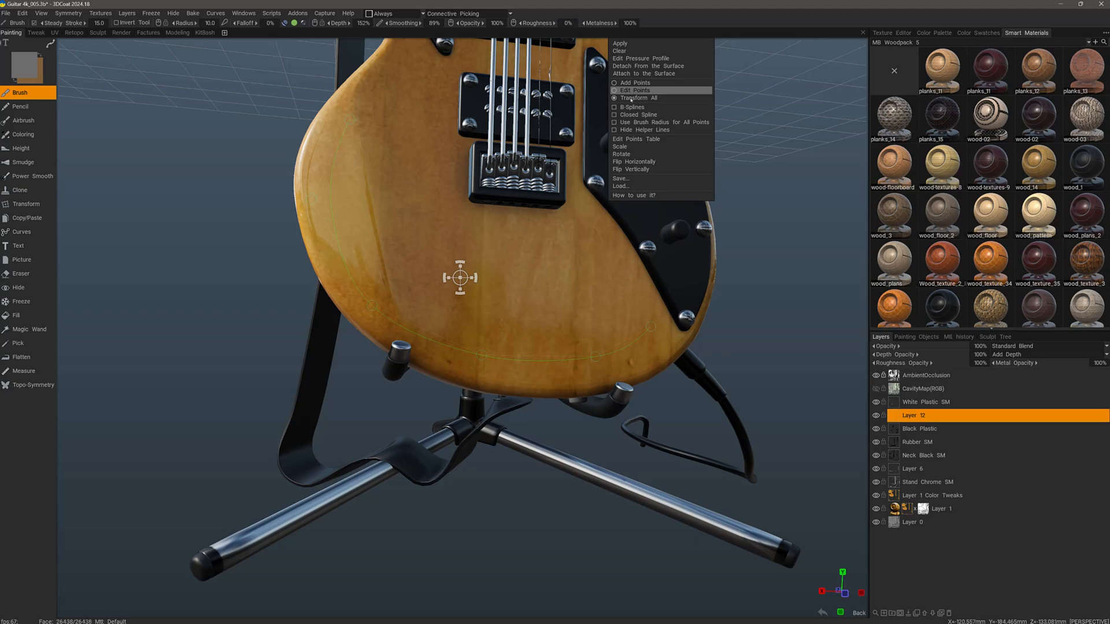
{"action": "mouse_move", "coordinate": [631, 106]}
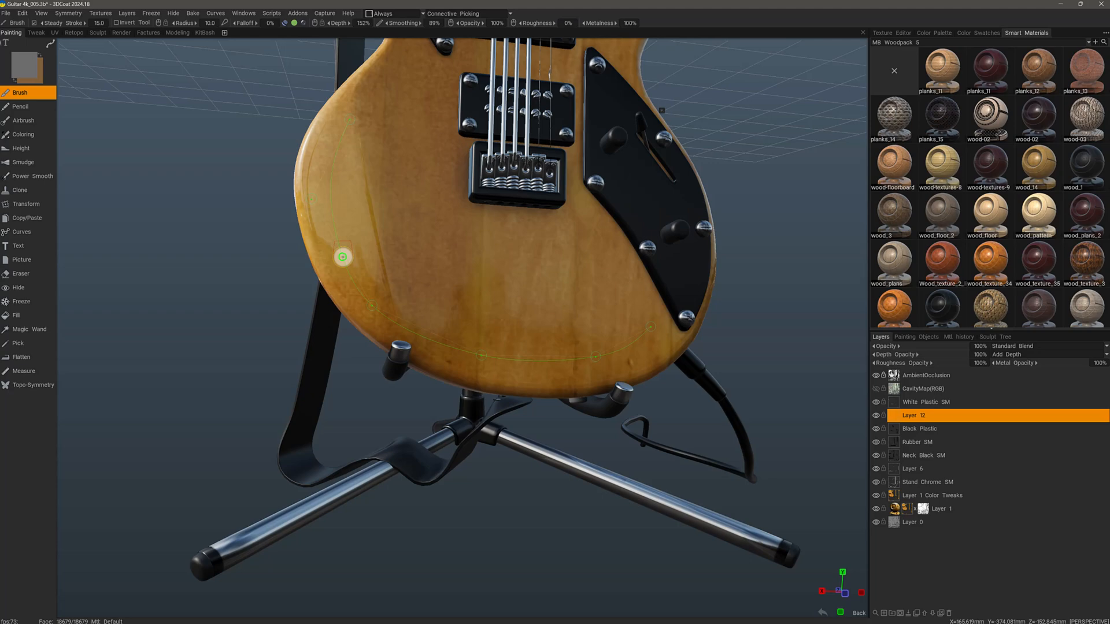
{"action": "mouse_move", "coordinate": [346, 138]}
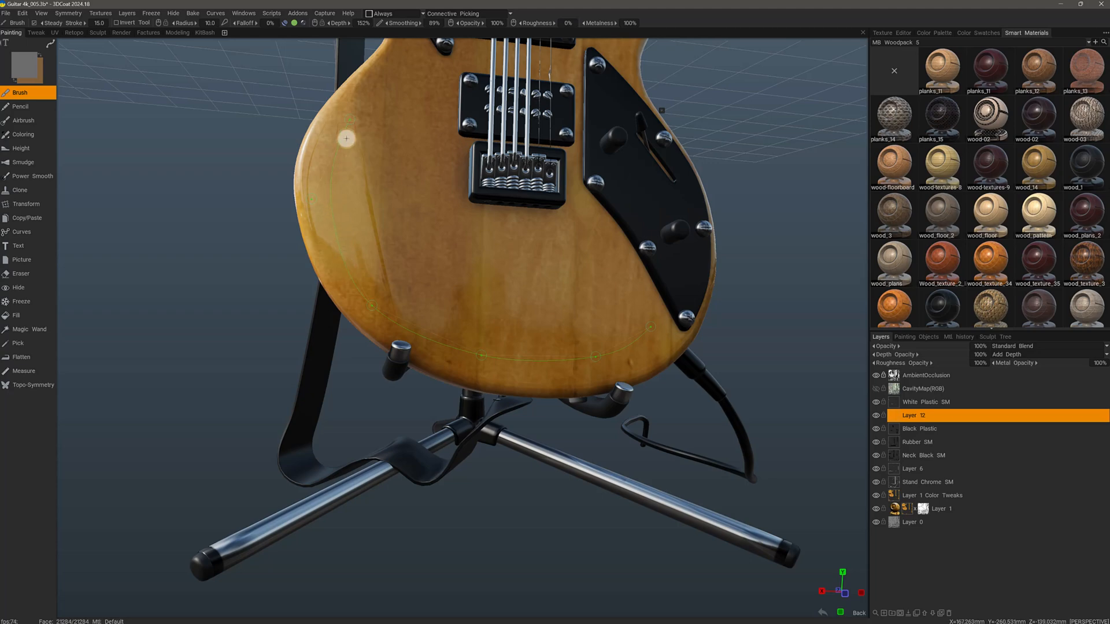
{"action": "mouse_move", "coordinate": [333, 233]}
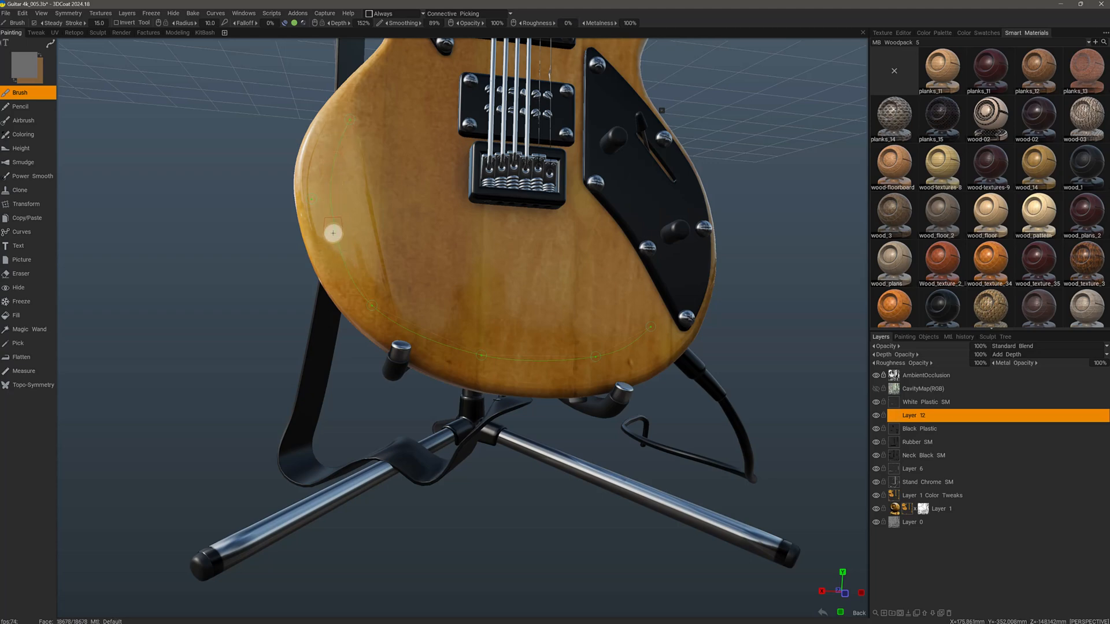
{"action": "mouse_move", "coordinate": [342, 260]}
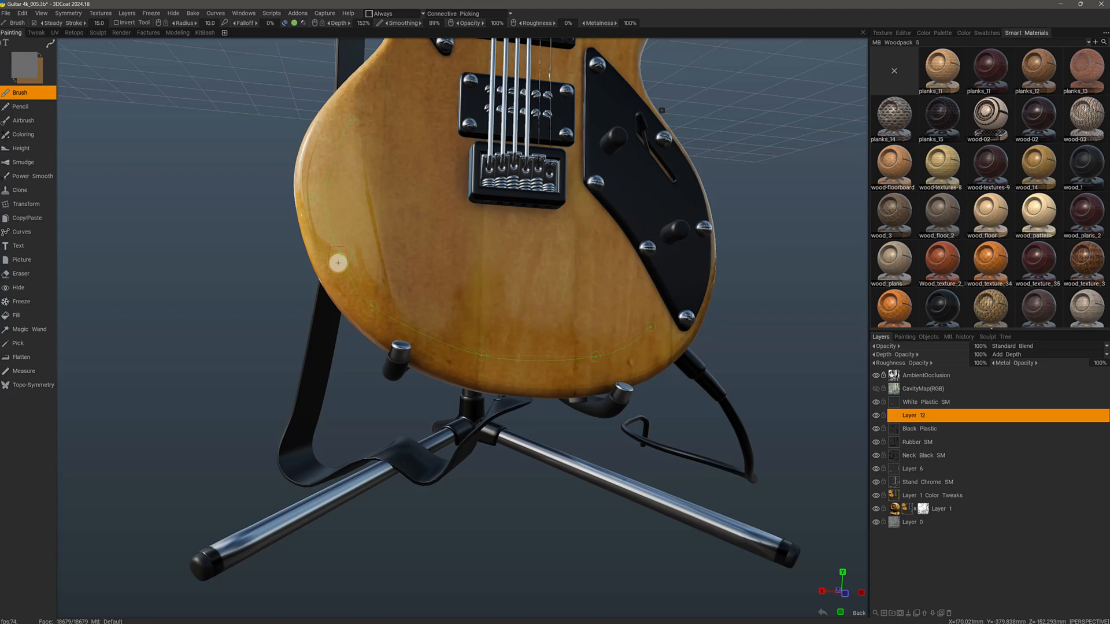
{"action": "mouse_move", "coordinate": [342, 255]}
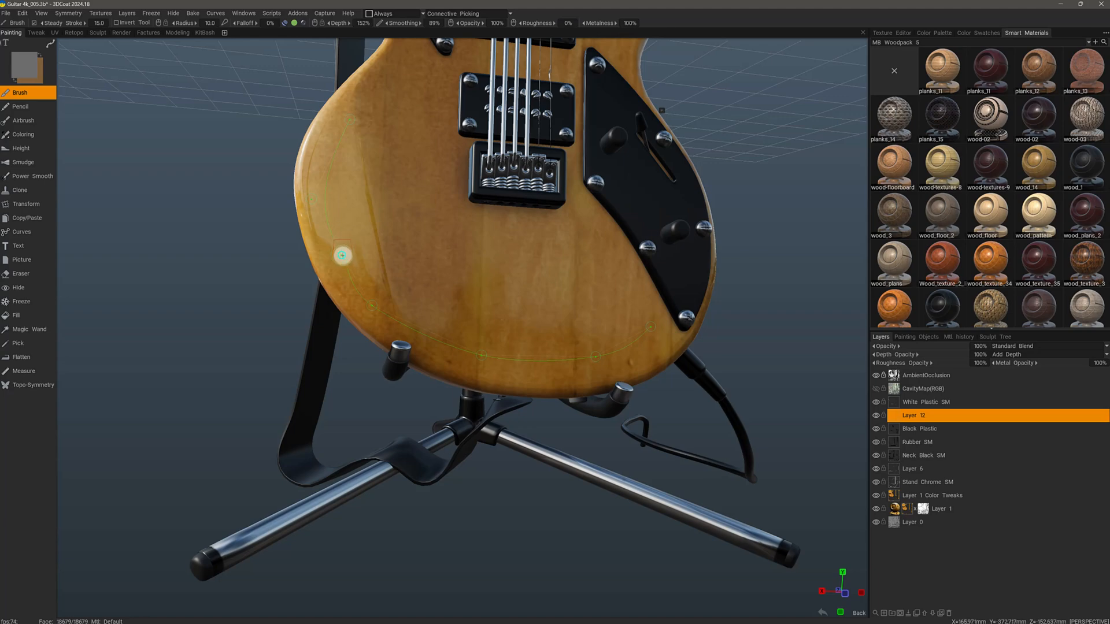
{"action": "mouse_move", "coordinate": [344, 254]}
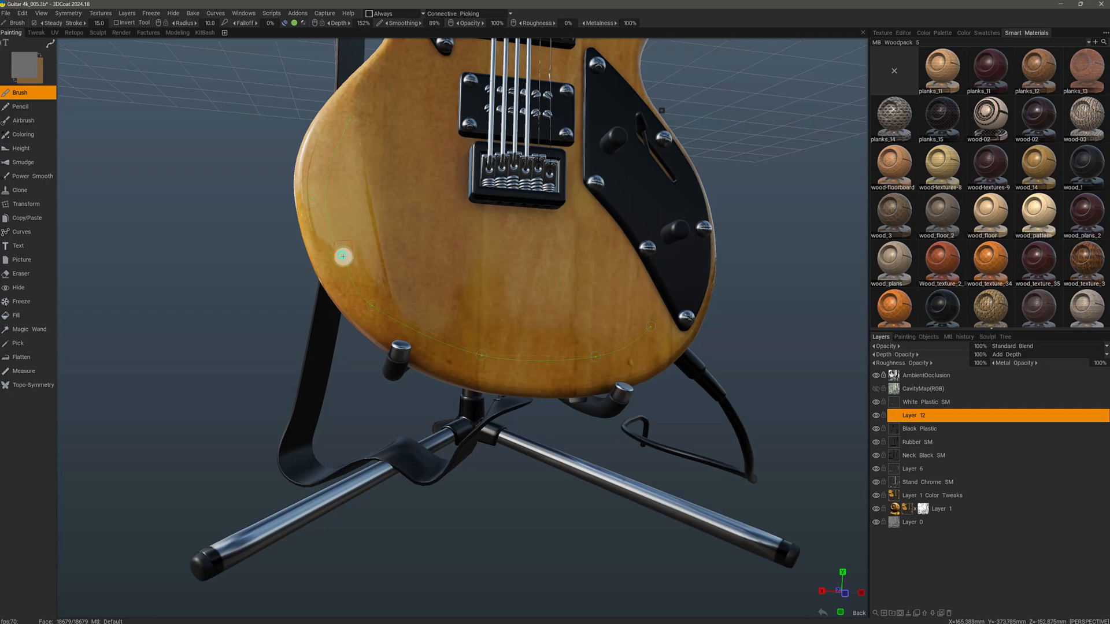
{"action": "mouse_move", "coordinate": [377, 297]}
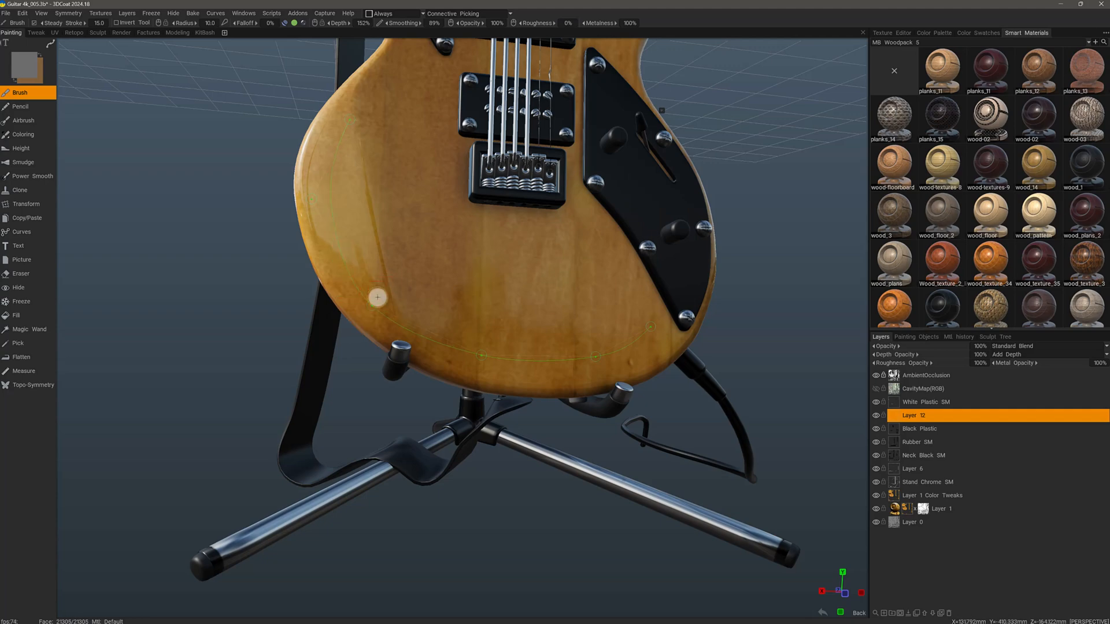
{"action": "mouse_move", "coordinate": [383, 305]}
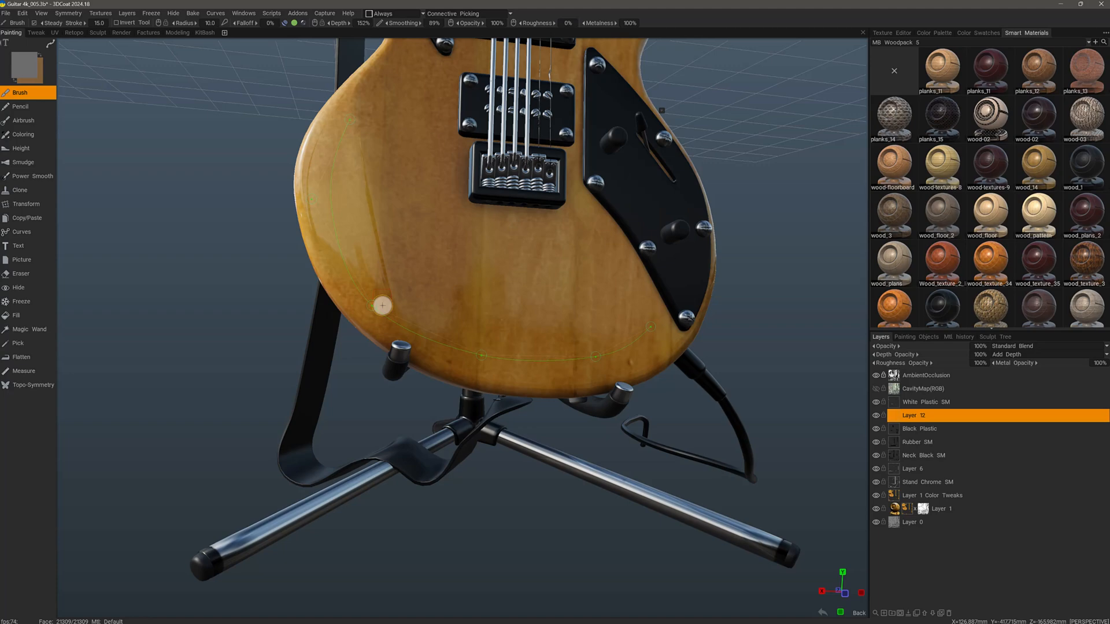
{"action": "mouse_move", "coordinate": [418, 278]}
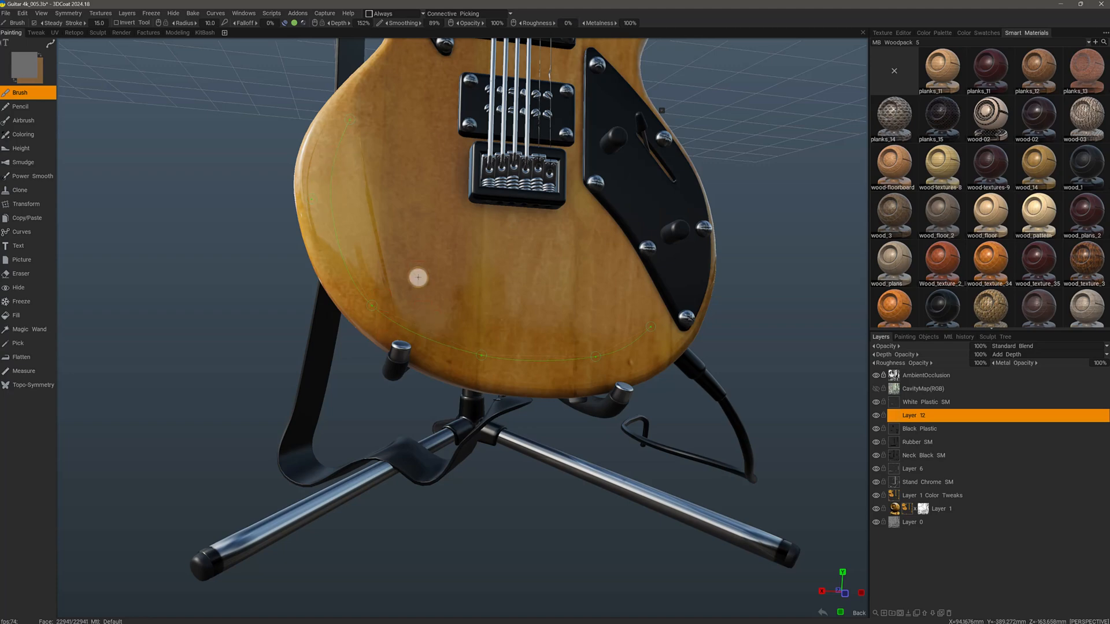
{"action": "mouse_move", "coordinate": [370, 306]}
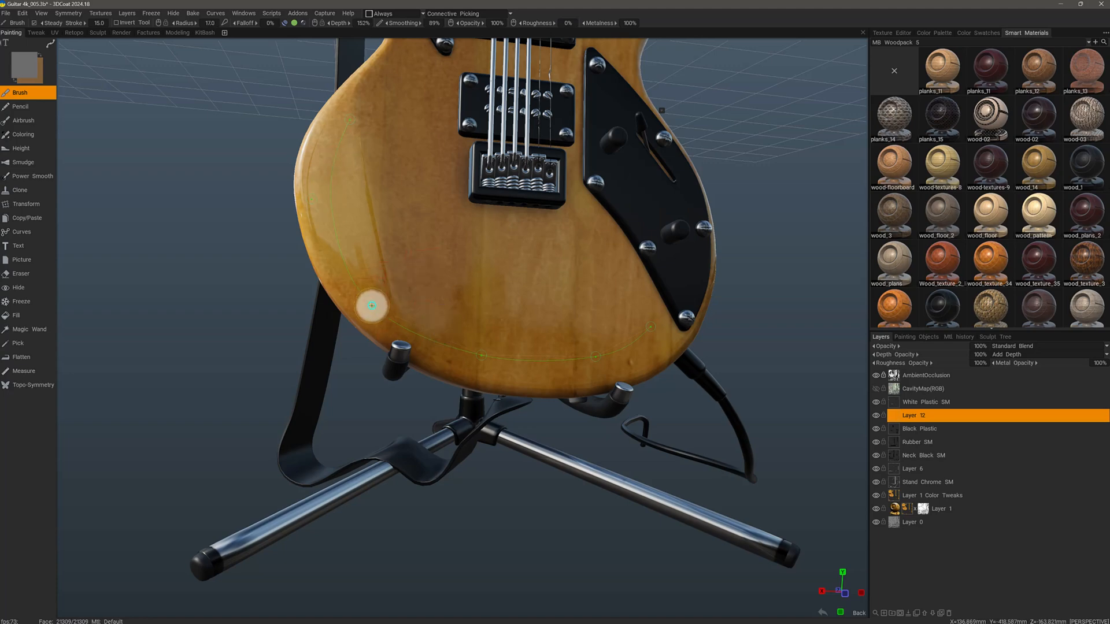
{"action": "mouse_move", "coordinate": [412, 278]}
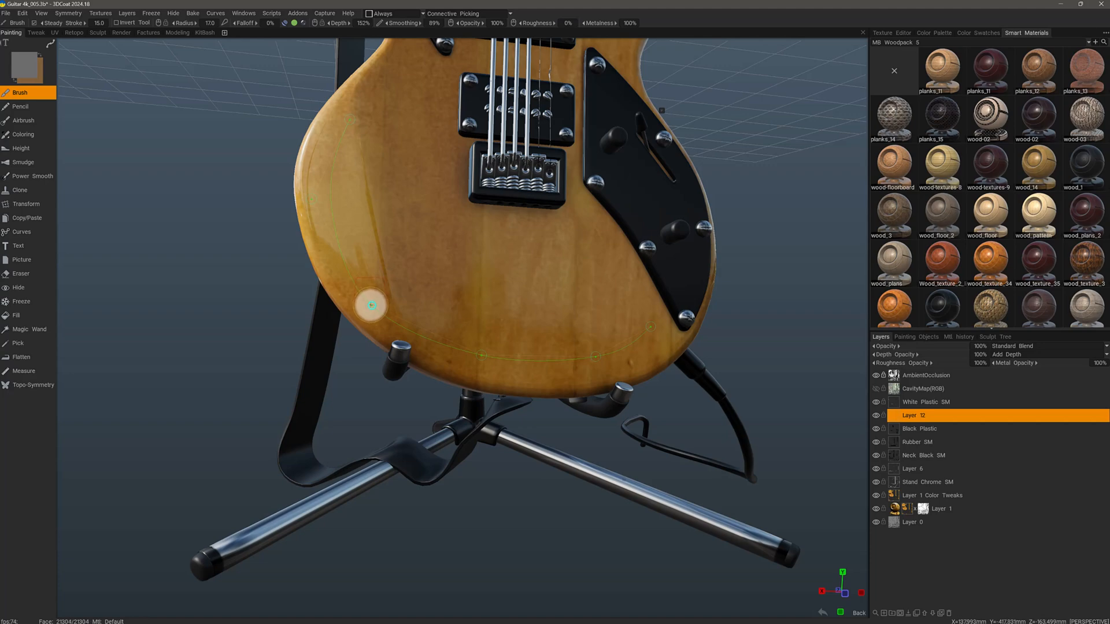
{"action": "mouse_move", "coordinate": [364, 319]}
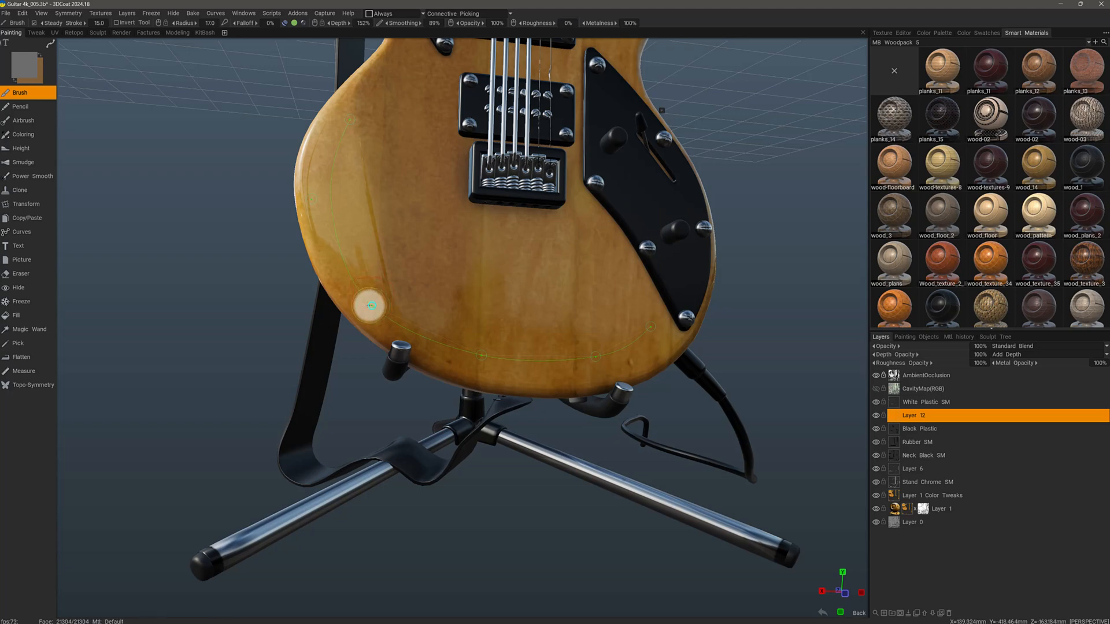
{"action": "mouse_move", "coordinate": [506, 303]}
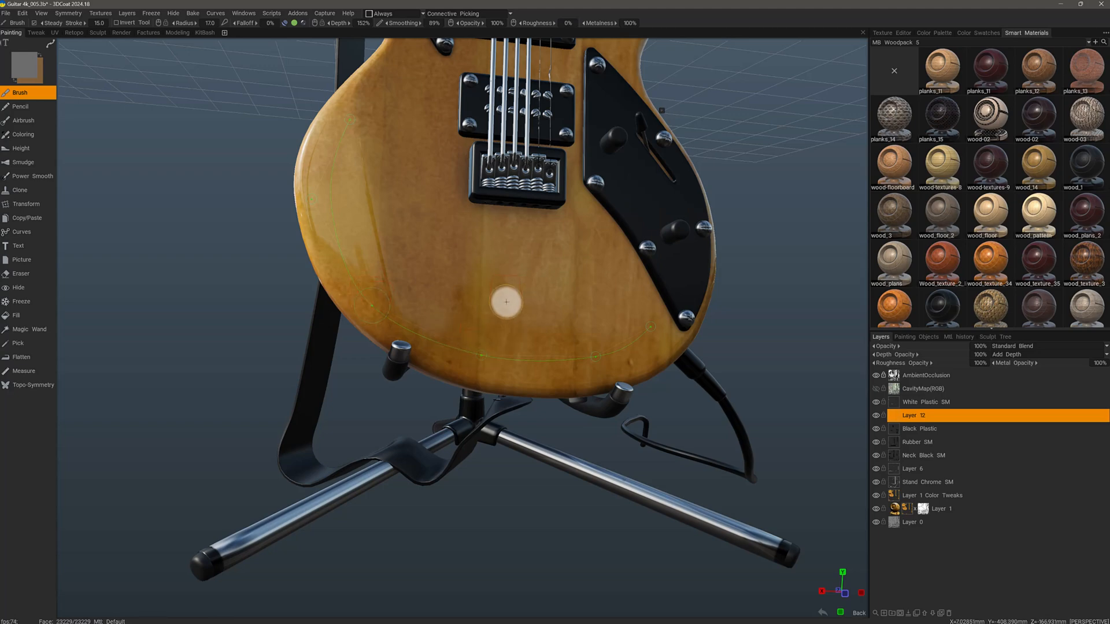
{"action": "mouse_move", "coordinate": [479, 355]}
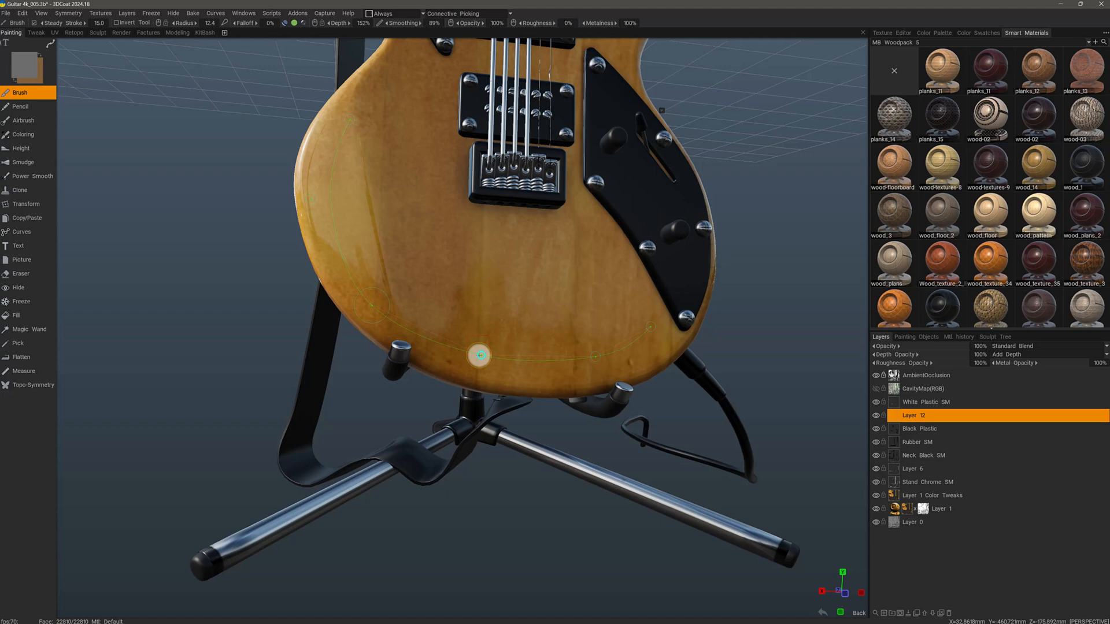
{"action": "mouse_move", "coordinate": [547, 406]}
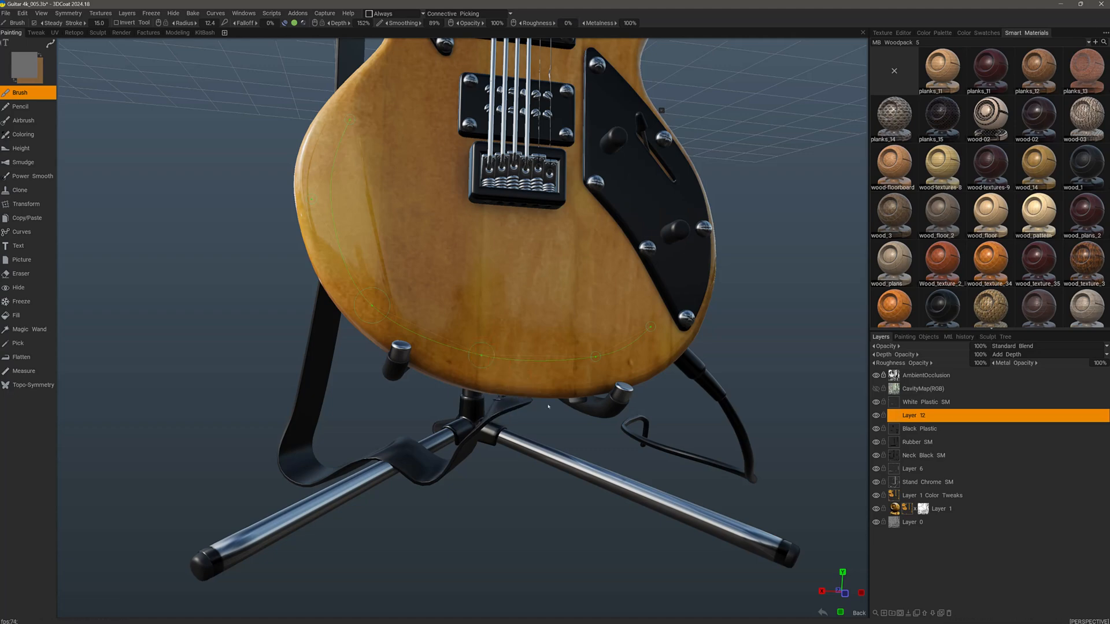
{"action": "mouse_move", "coordinate": [317, 194]}
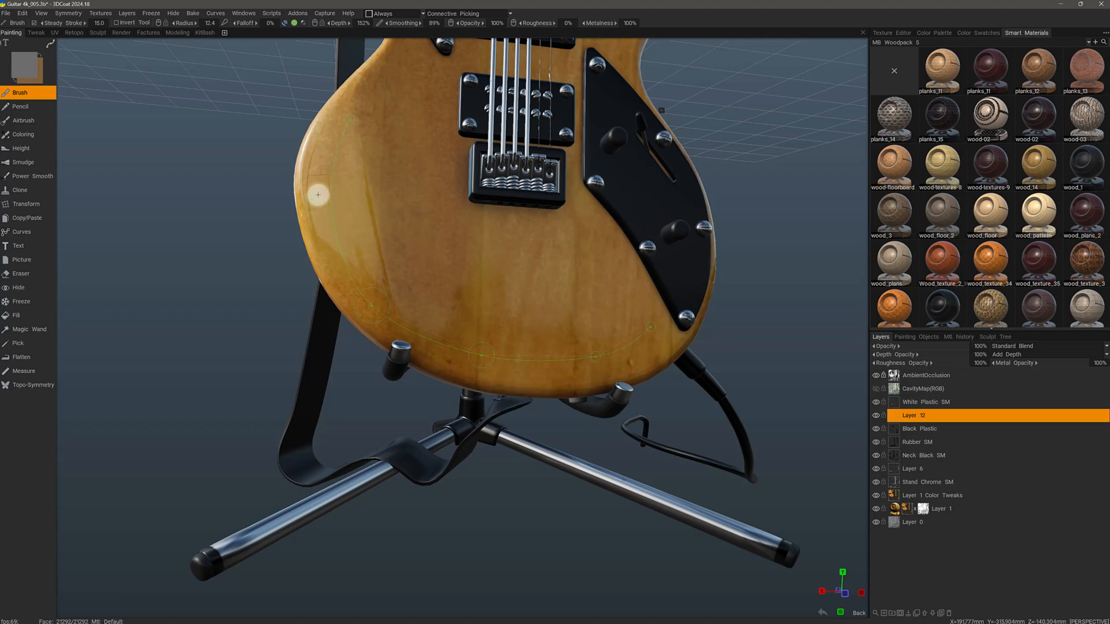
{"action": "mouse_move", "coordinate": [381, 260]}
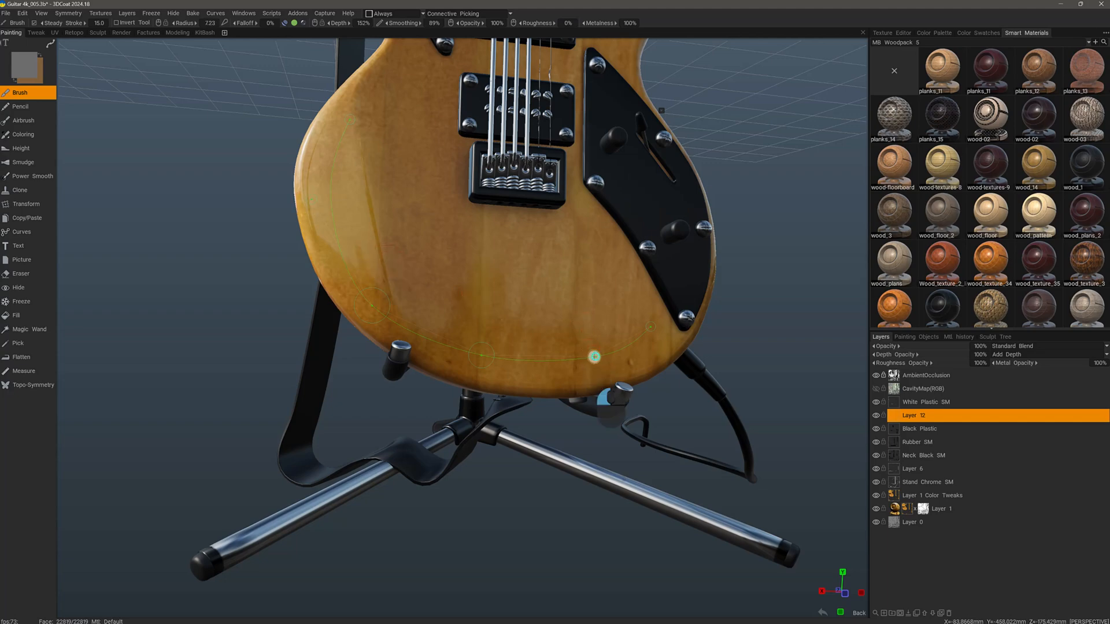
{"action": "mouse_move", "coordinate": [584, 364]}
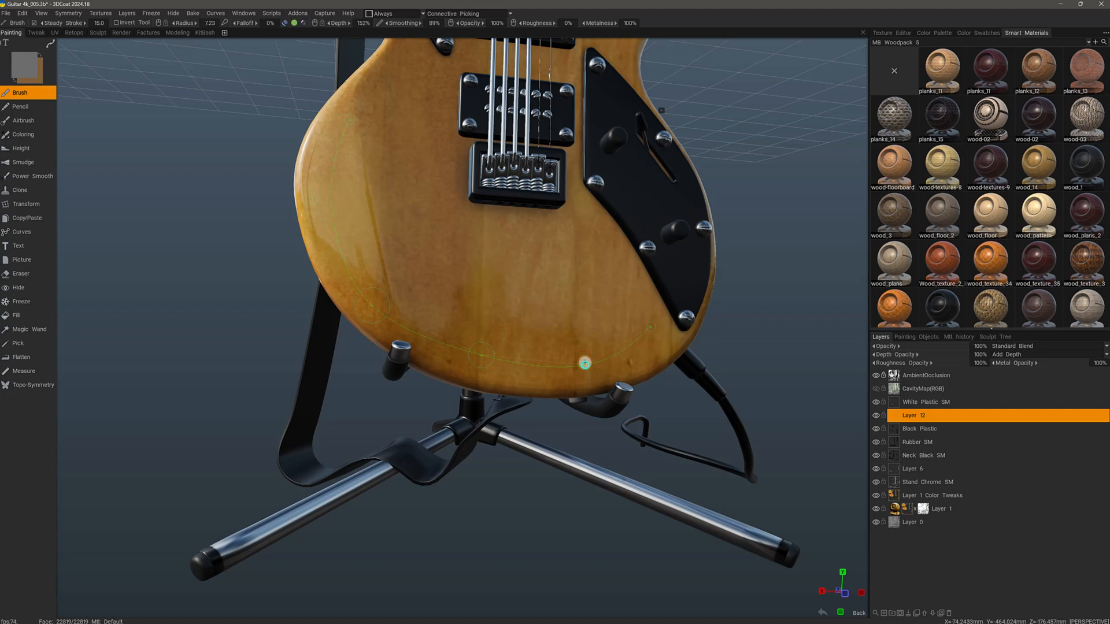
{"action": "mouse_move", "coordinate": [580, 335]}
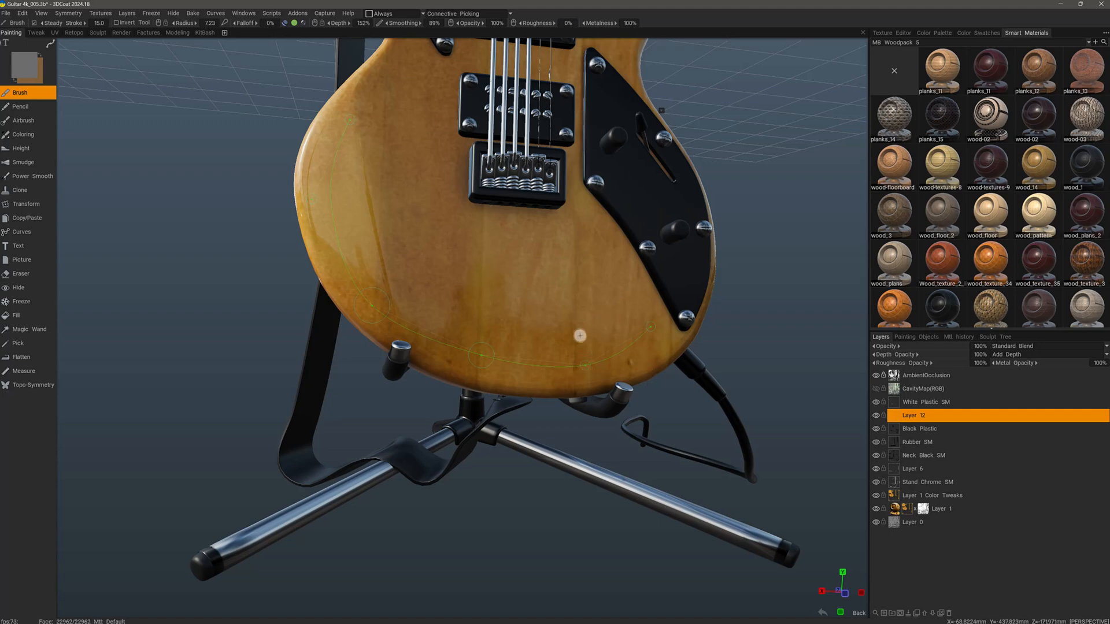
{"action": "mouse_move", "coordinate": [487, 260]}
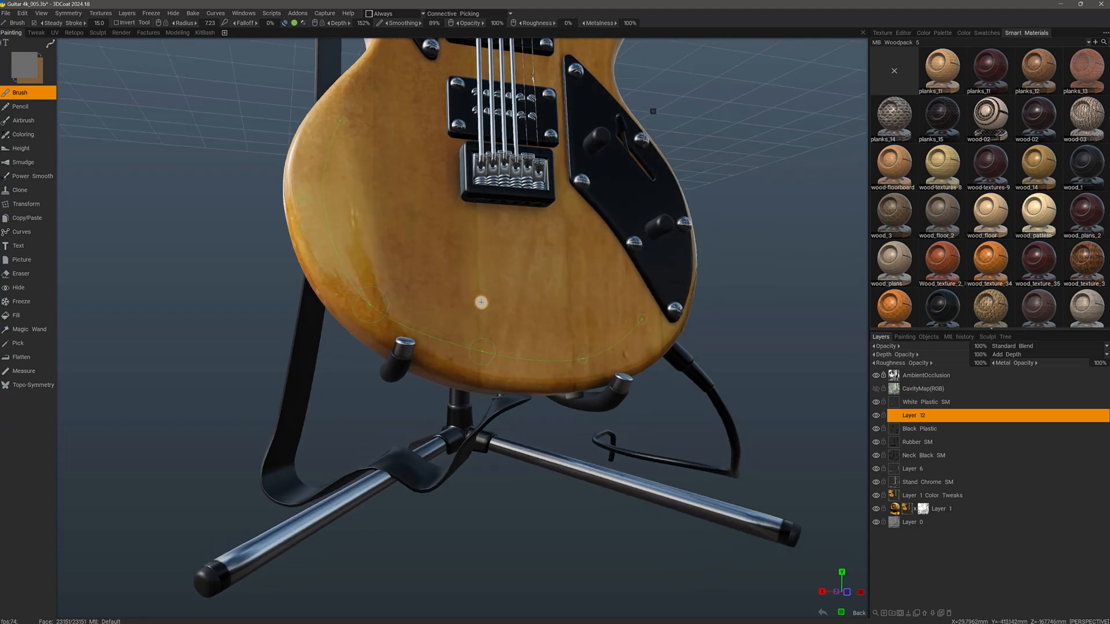
{"action": "mouse_move", "coordinate": [465, 295]}
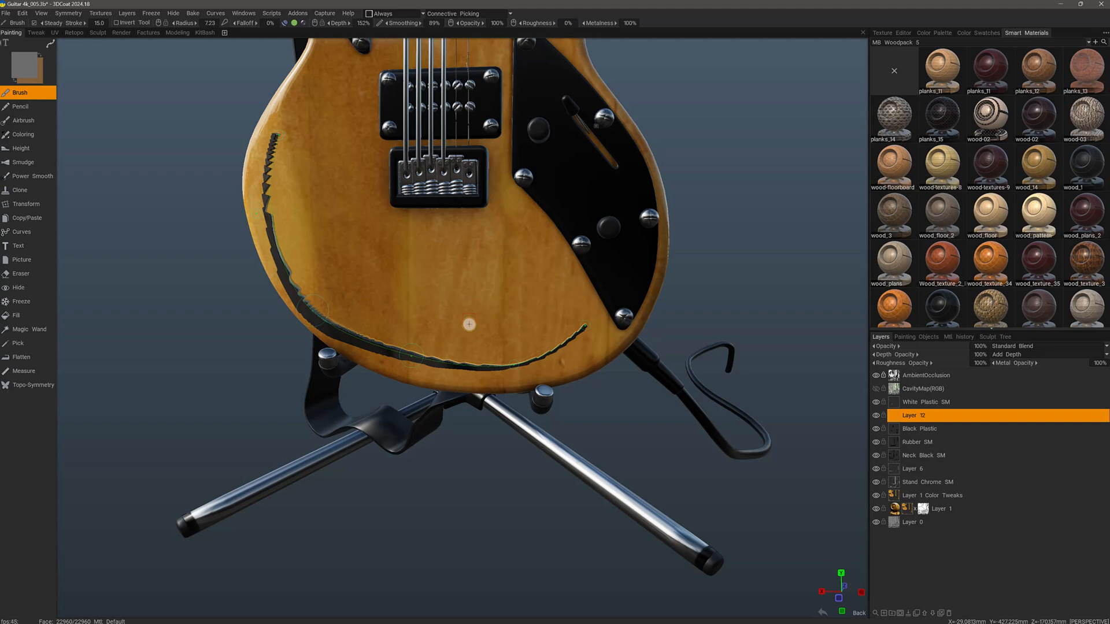
Apply the spline stroke so a second dark groove is indented along the lower body
{"action": "left_click", "coordinate": [927, 337]}
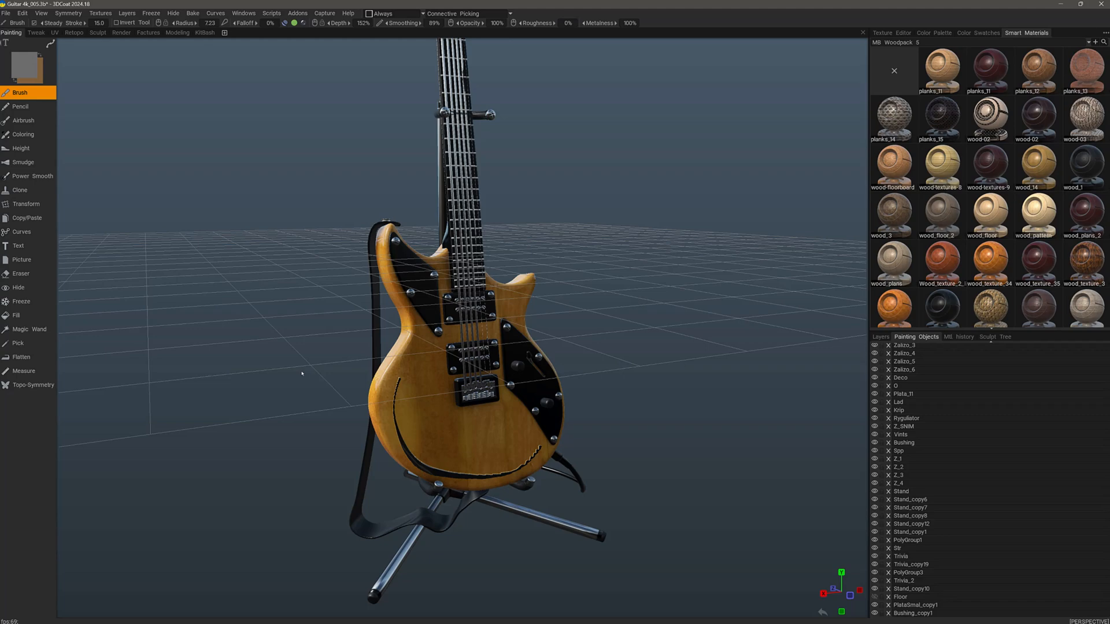
{"action": "mouse_move", "coordinate": [405, 381]}
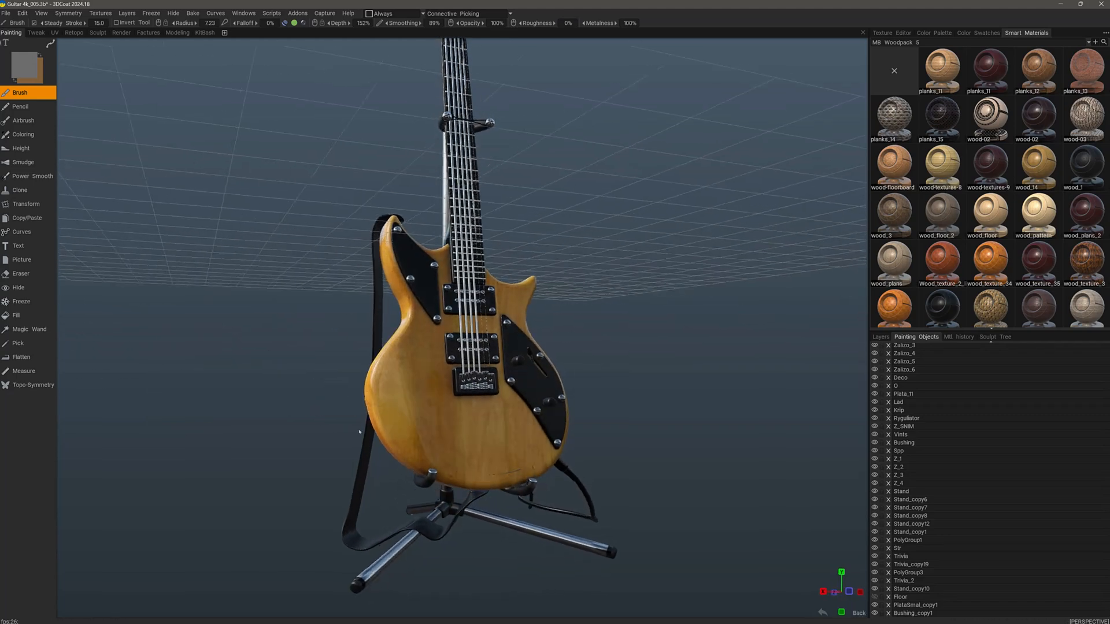
Undo the groove, return to the Layers list and bring up the viewport display options
{"action": "scroll", "scroll_direction": "up", "scroll_amount": 3}
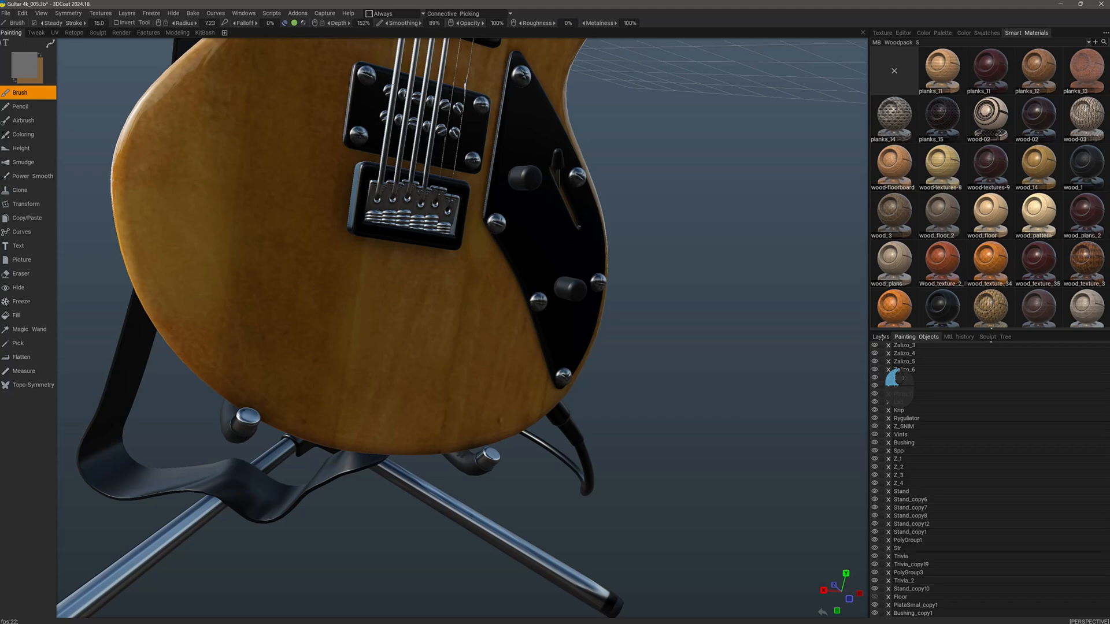
{"action": "left_click", "coordinate": [880, 336]}
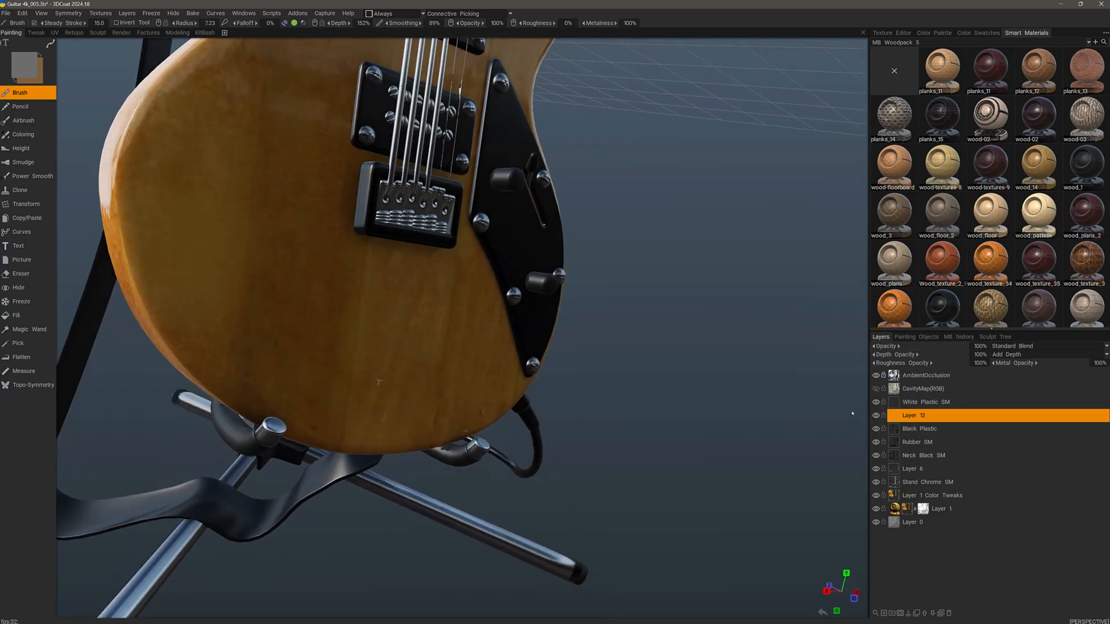
{"action": "left_click", "coordinate": [41, 13]}
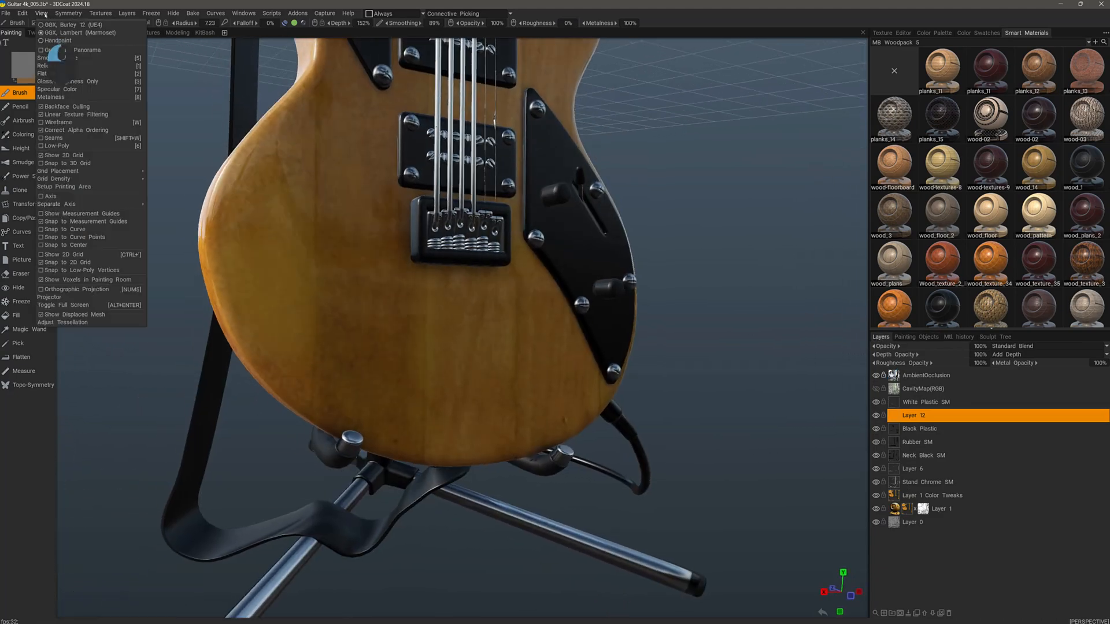
{"action": "mouse_move", "coordinate": [77, 315]}
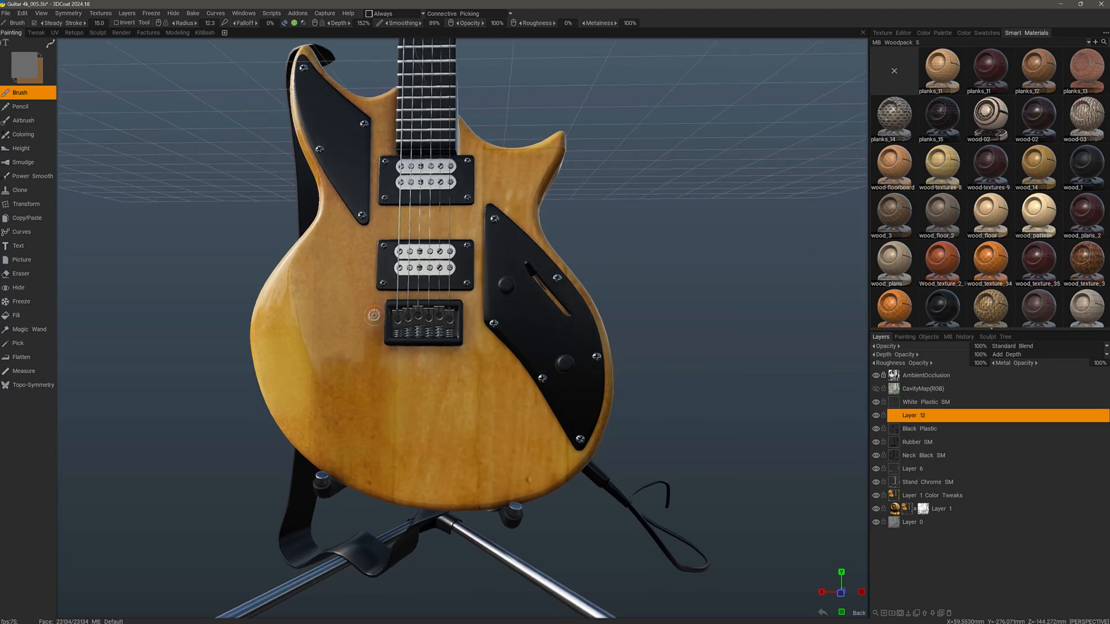
{"action": "mouse_move", "coordinate": [384, 423]}
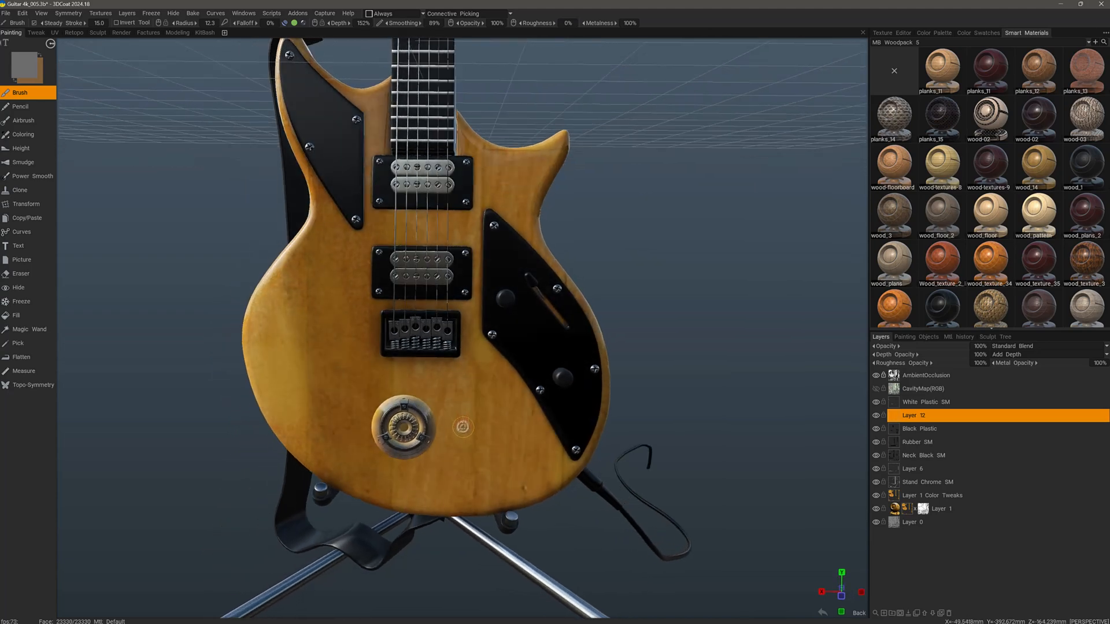
{"action": "mouse_move", "coordinate": [469, 425]}
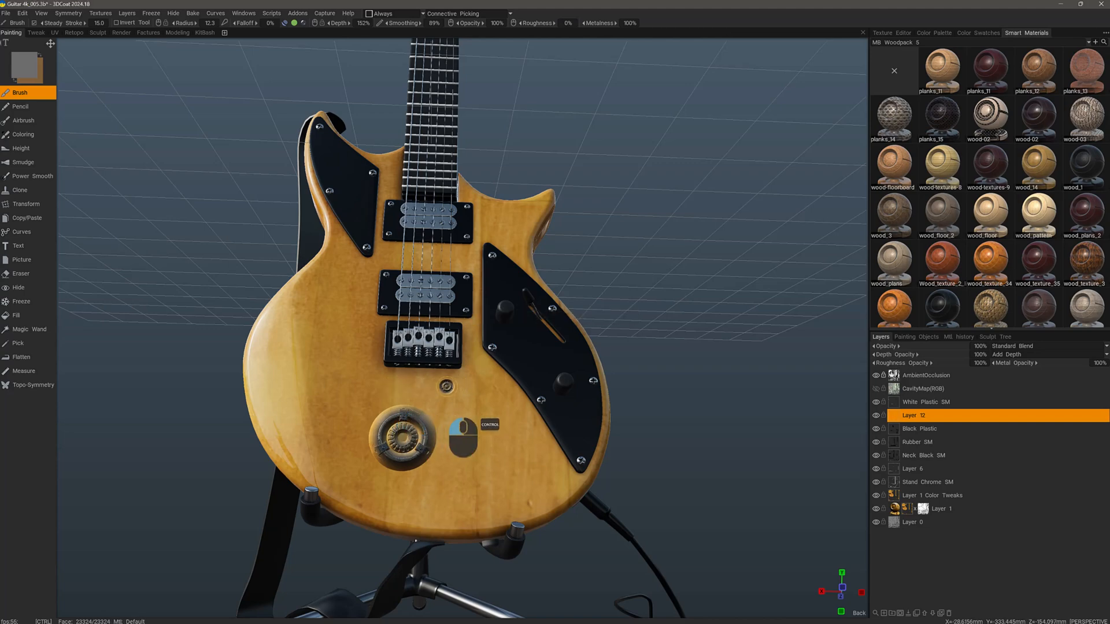
{"action": "mouse_move", "coordinate": [474, 436]}
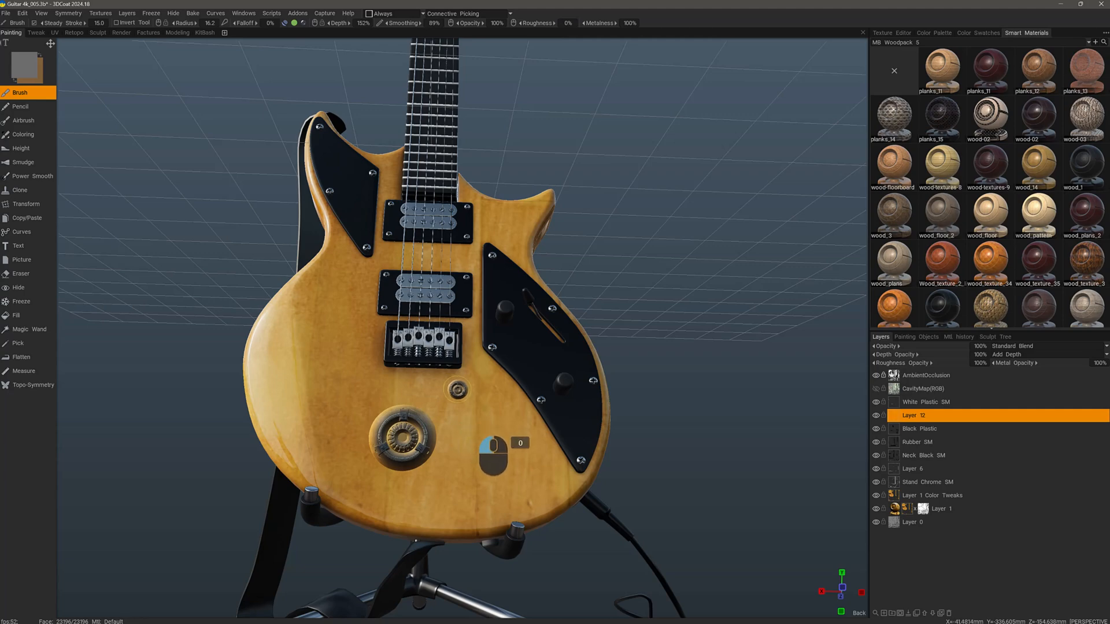
{"action": "mouse_move", "coordinate": [368, 432]}
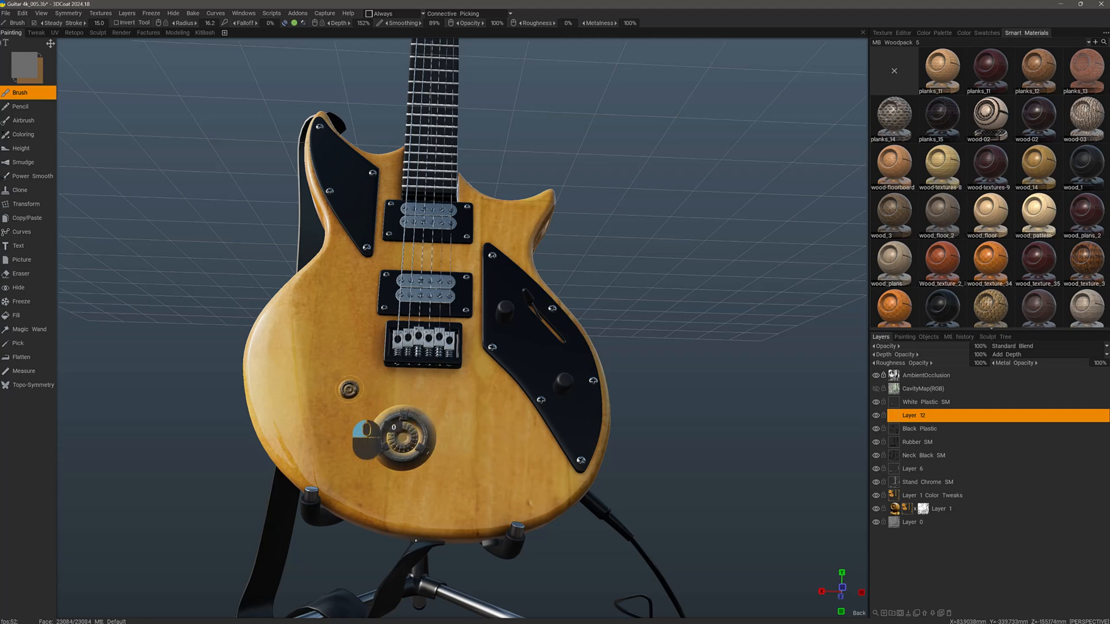